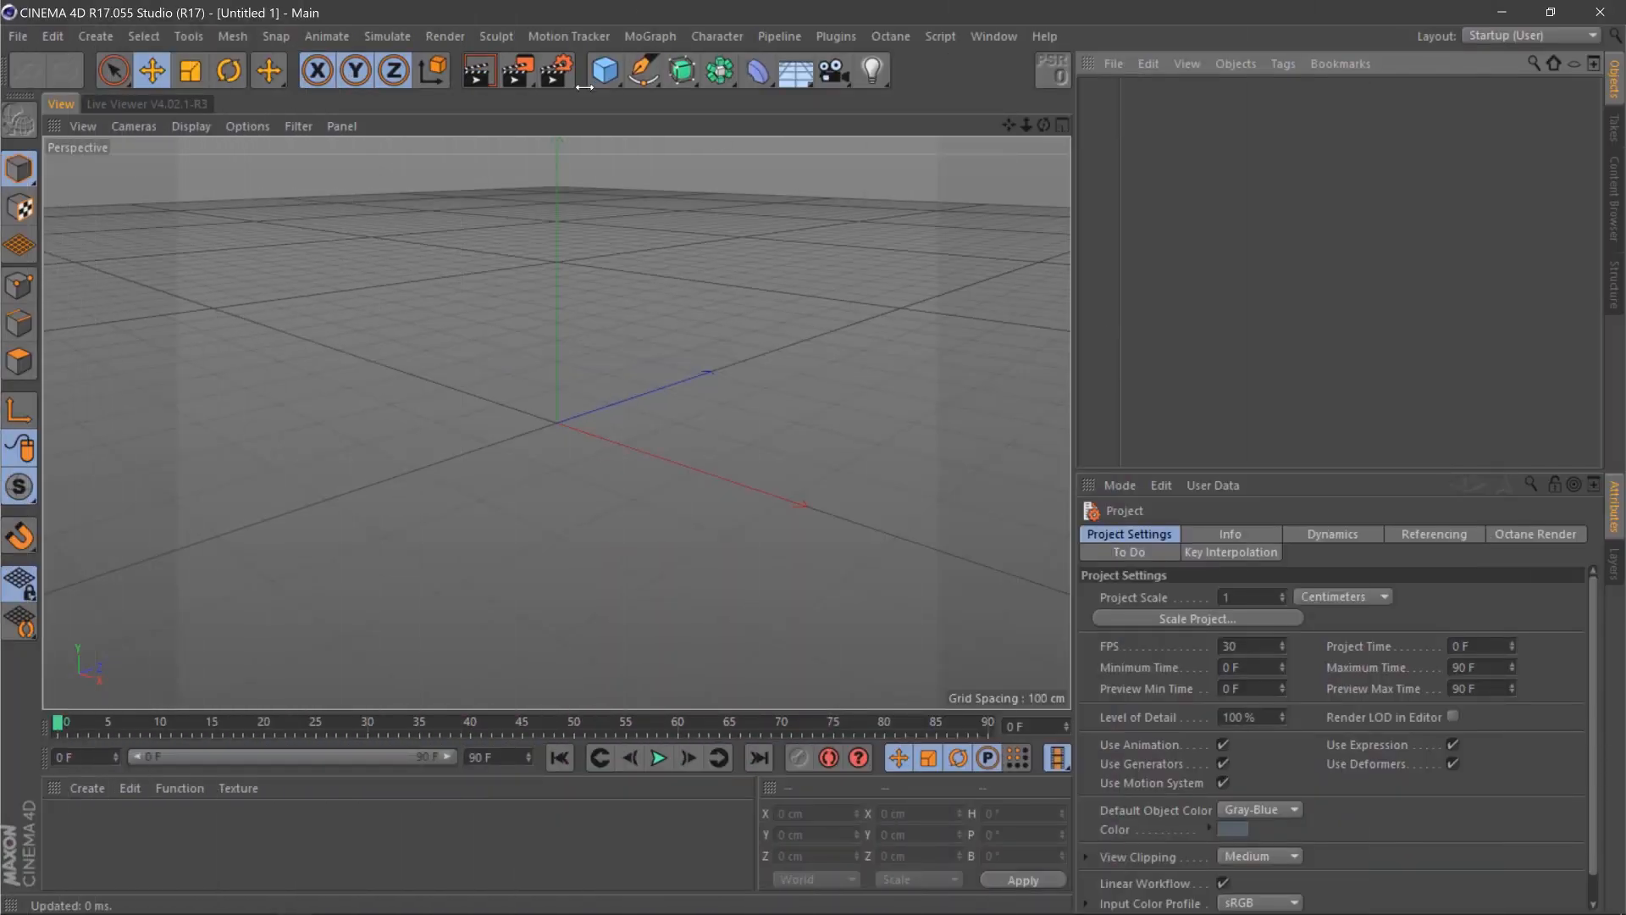
Open the primitives palette from the Cube icon in the top toolbar.
{"action": "left_click", "coordinate": [604, 70]}
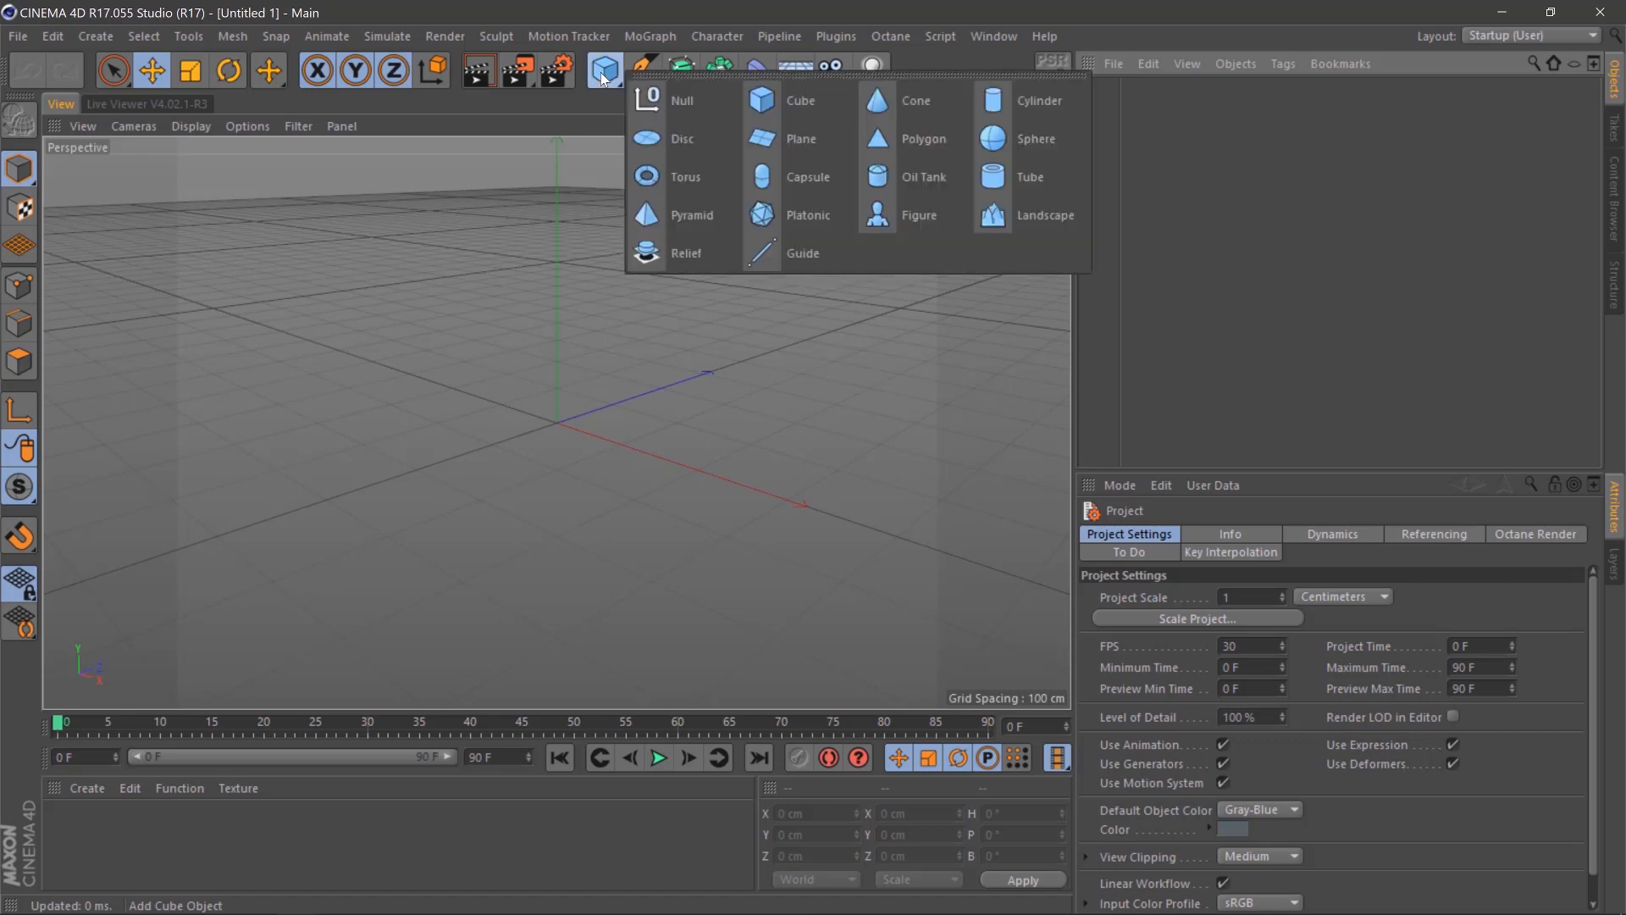
{"action": "mouse_move", "coordinate": [1035, 138]}
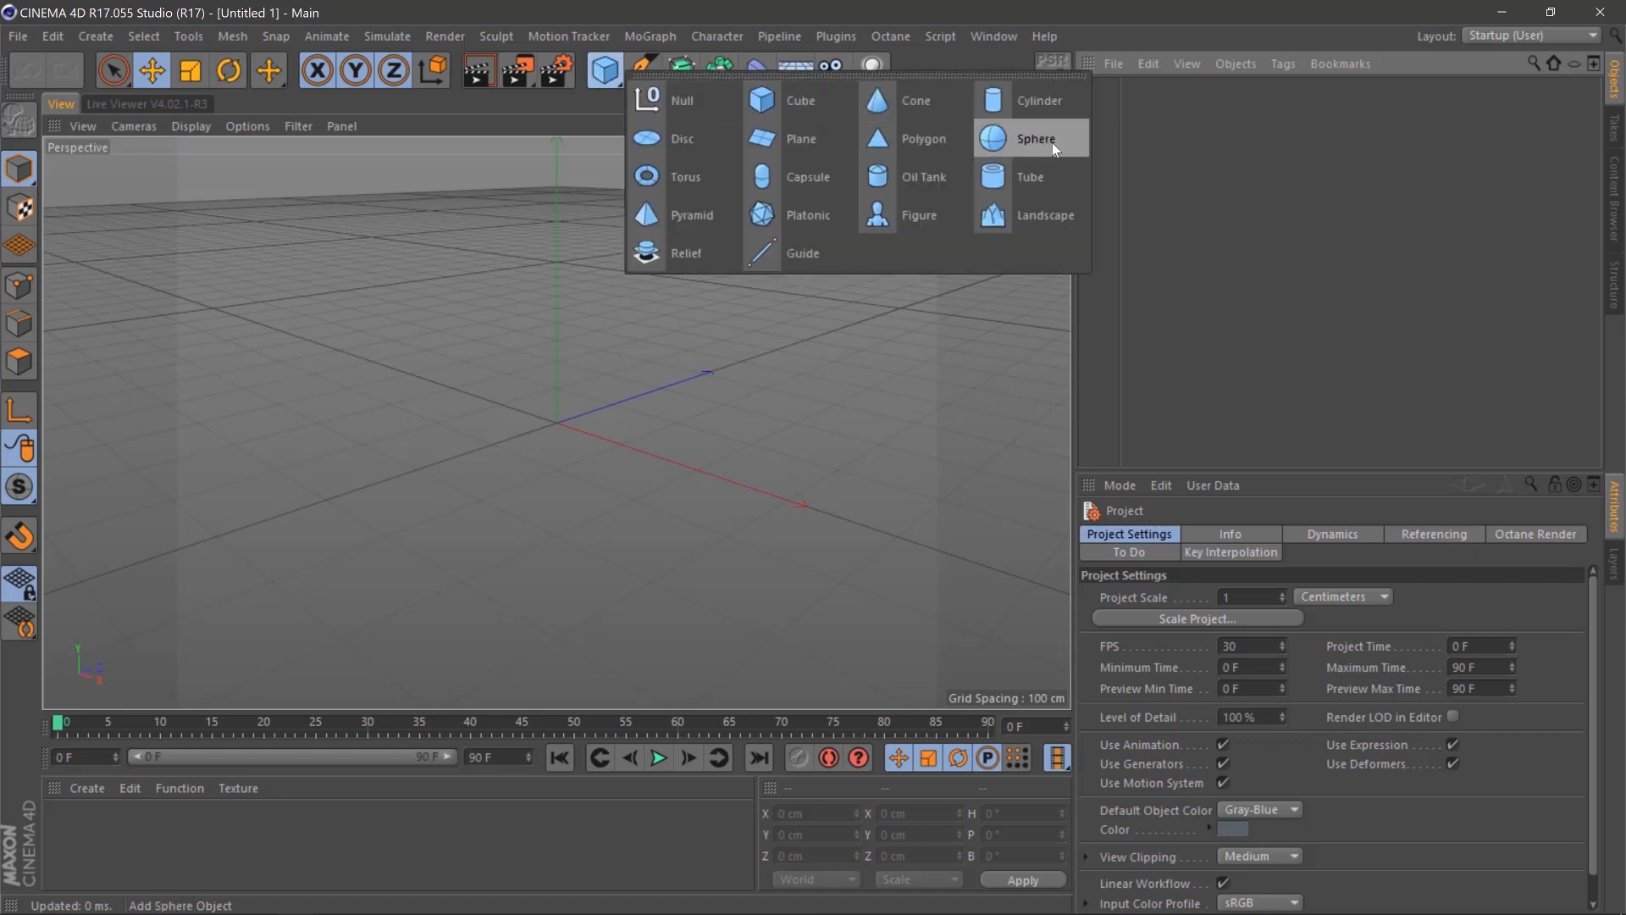
Add a Sphere primitive and move to frame 10 to keyframe it along X.
{"action": "left_click", "coordinate": [1035, 138]}
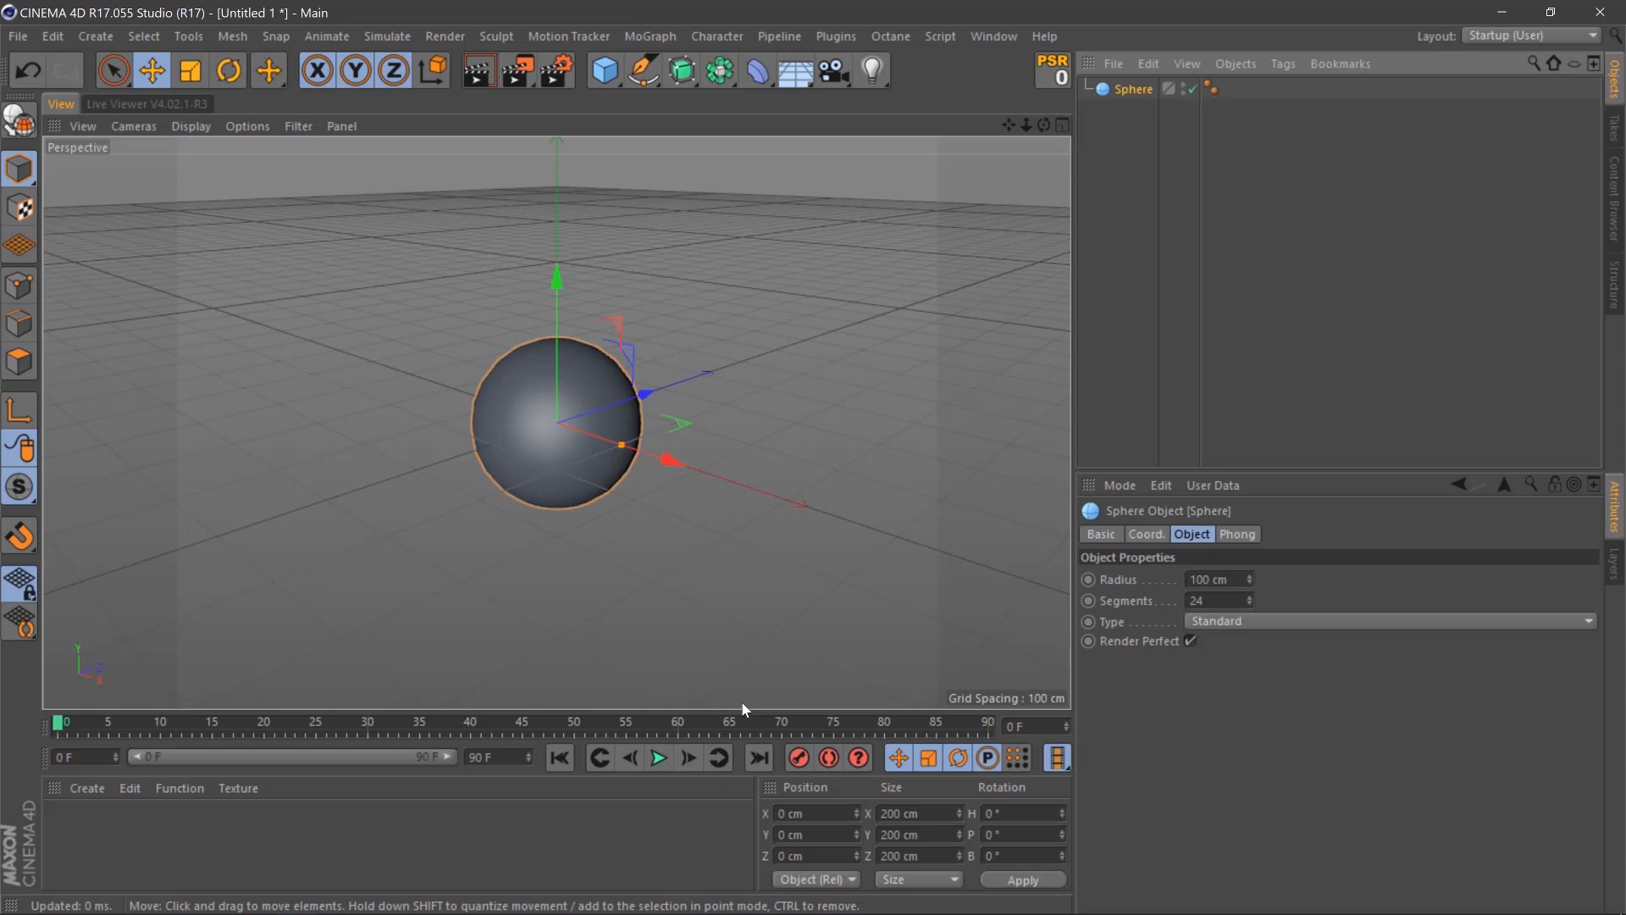
{"action": "mouse_move", "coordinate": [179, 734]}
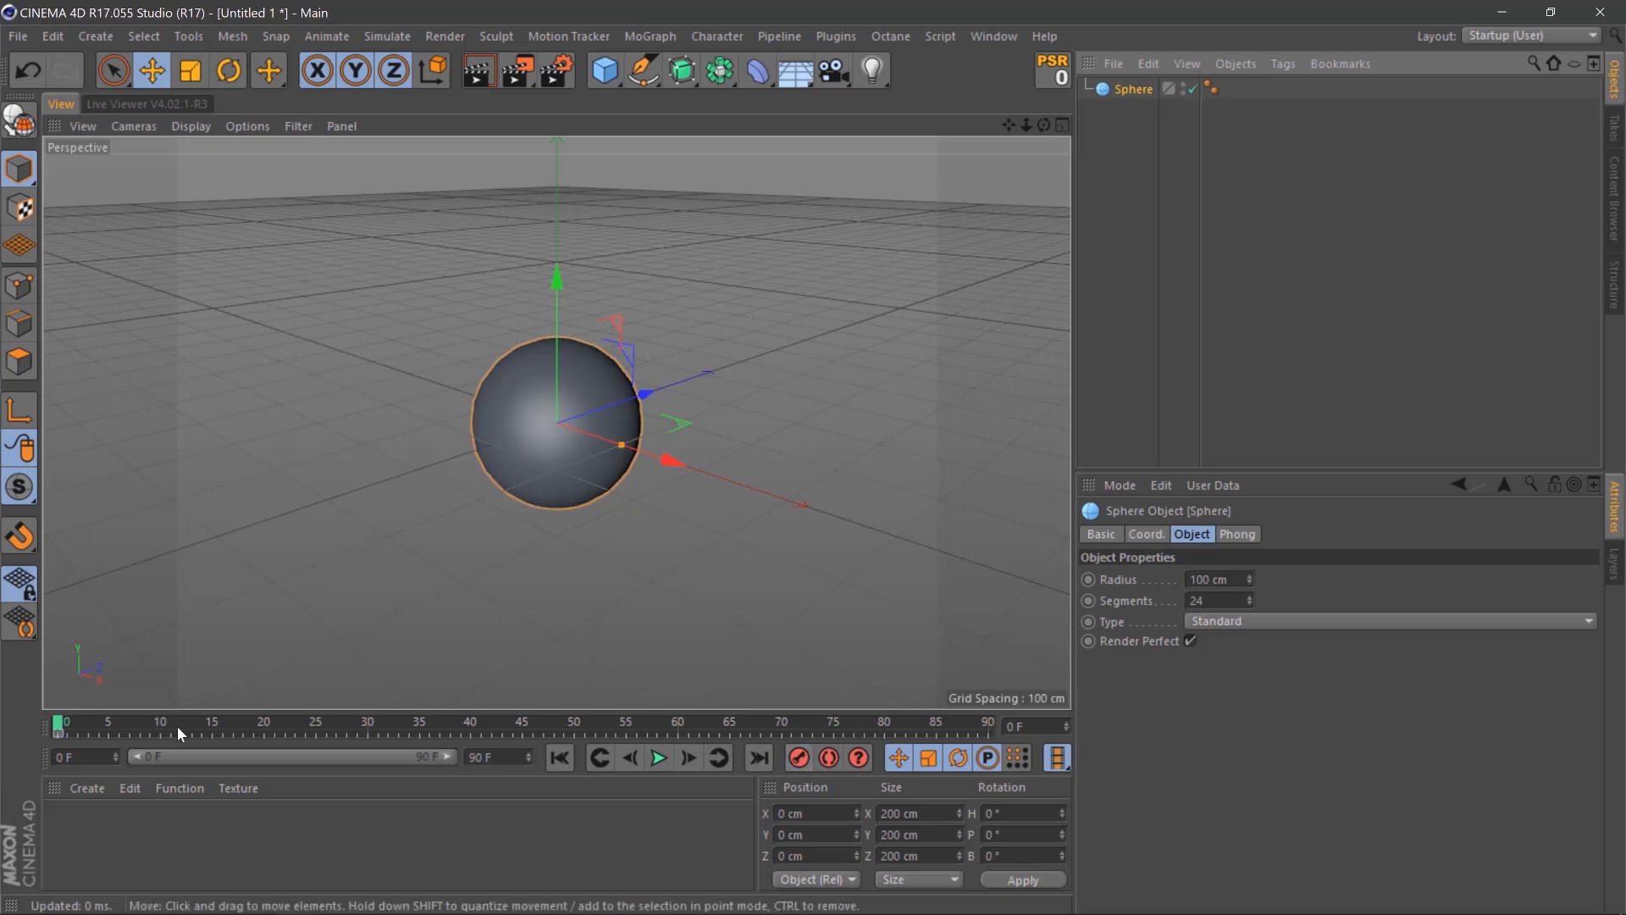
{"action": "left_click", "coordinate": [161, 723]}
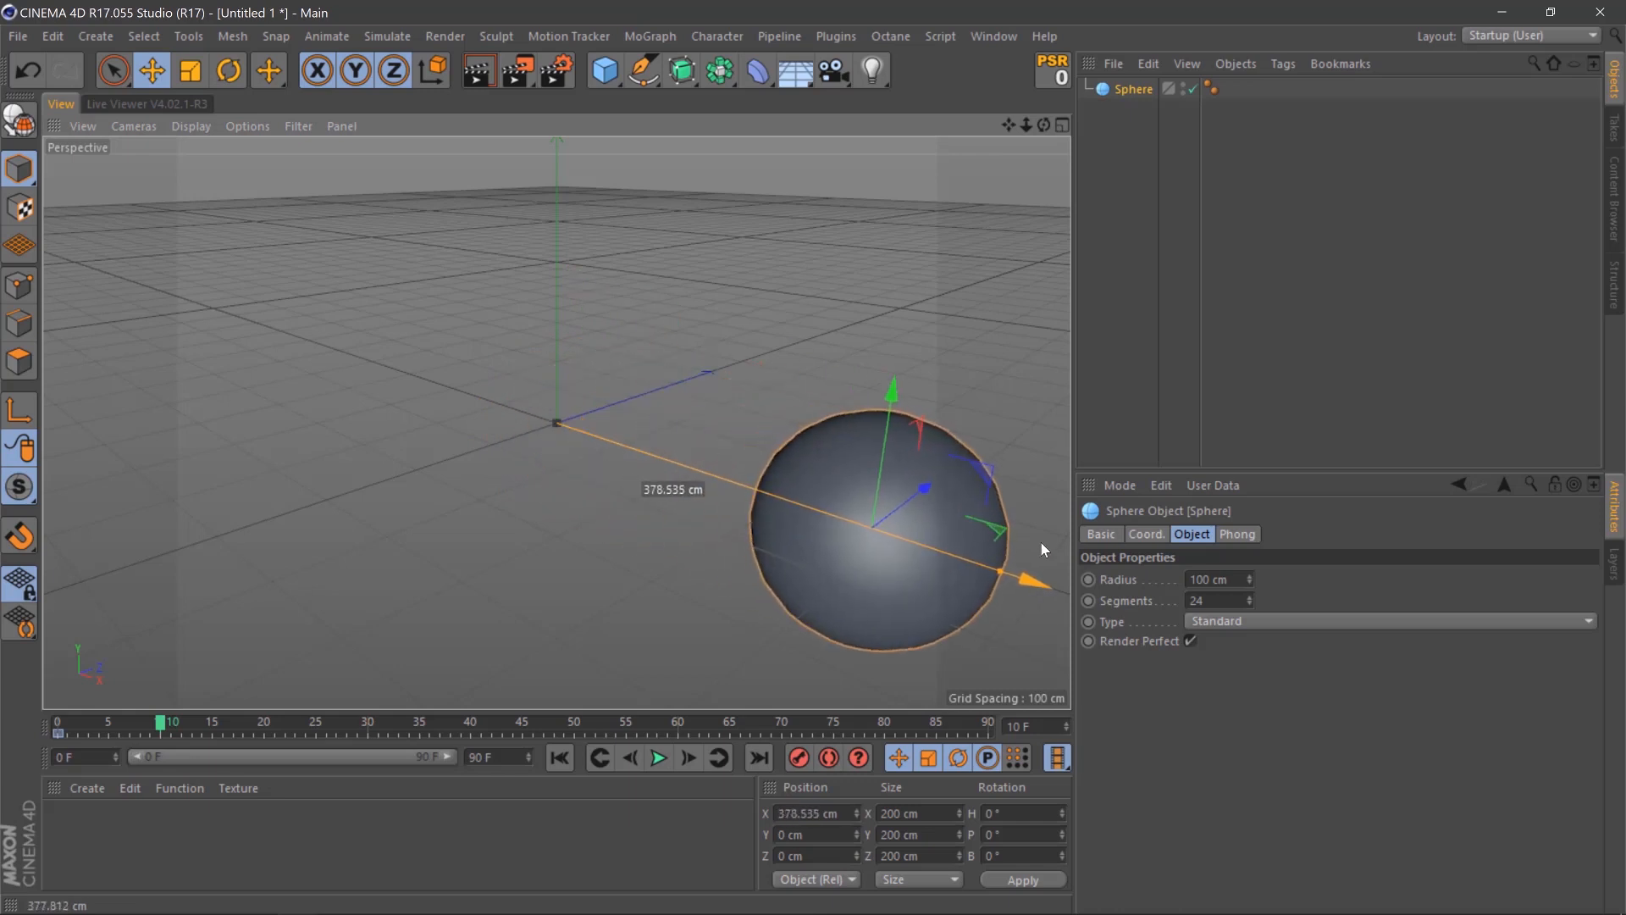
{"action": "mouse_move", "coordinate": [798, 758]}
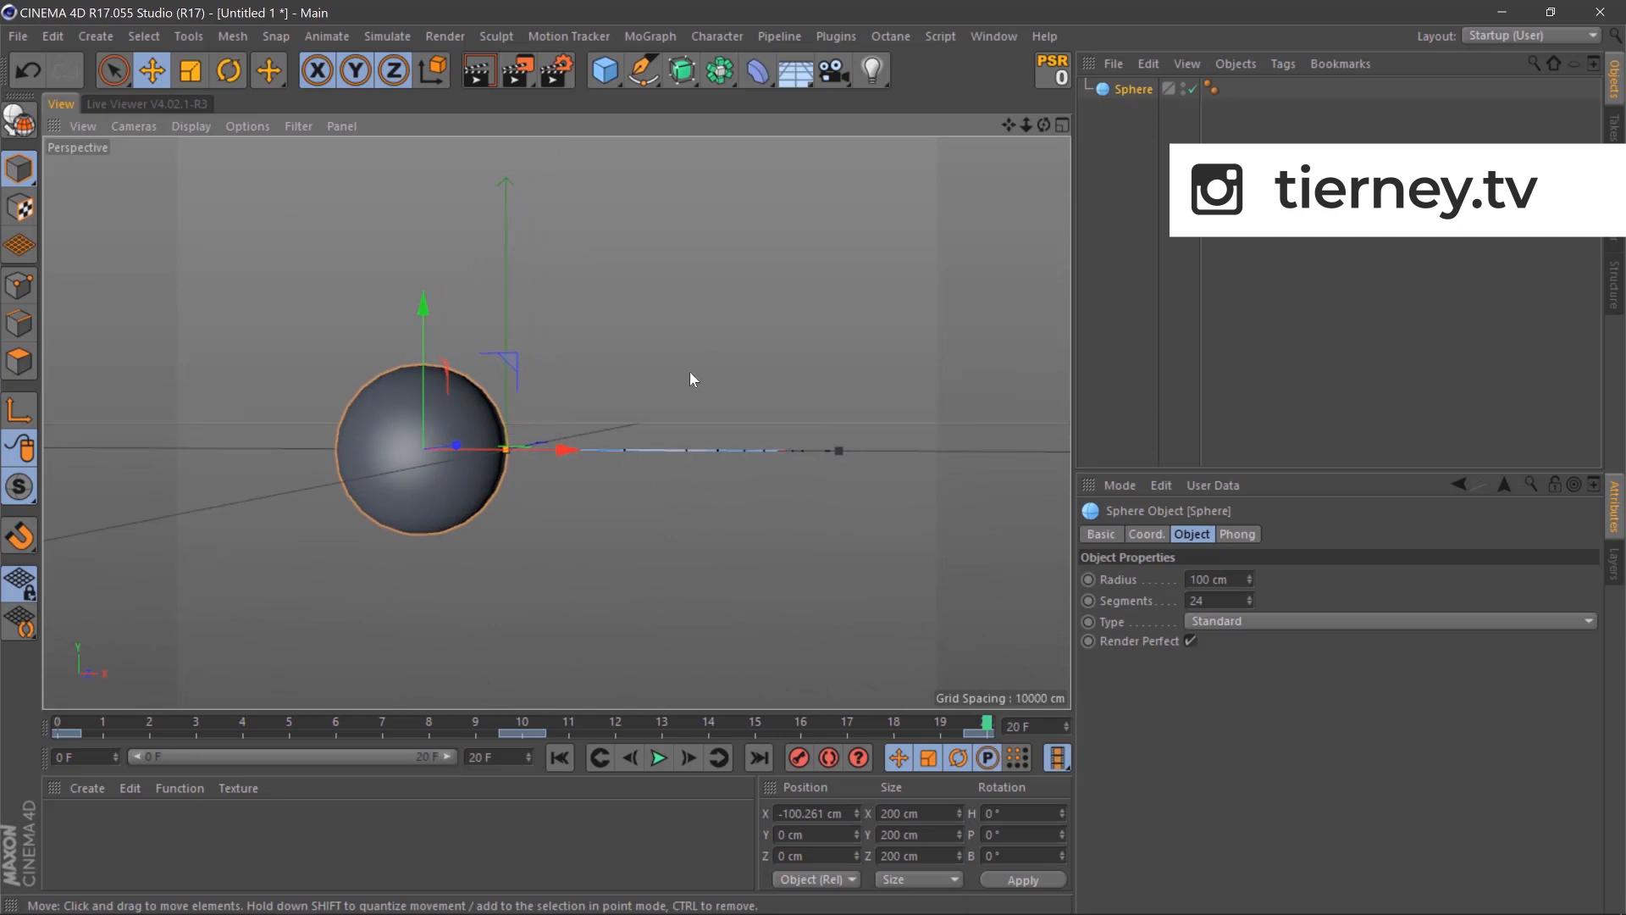
Preview the animation, then set Render Settings Output Frame Range to All Frames.
{"action": "left_click", "coordinate": [659, 759]}
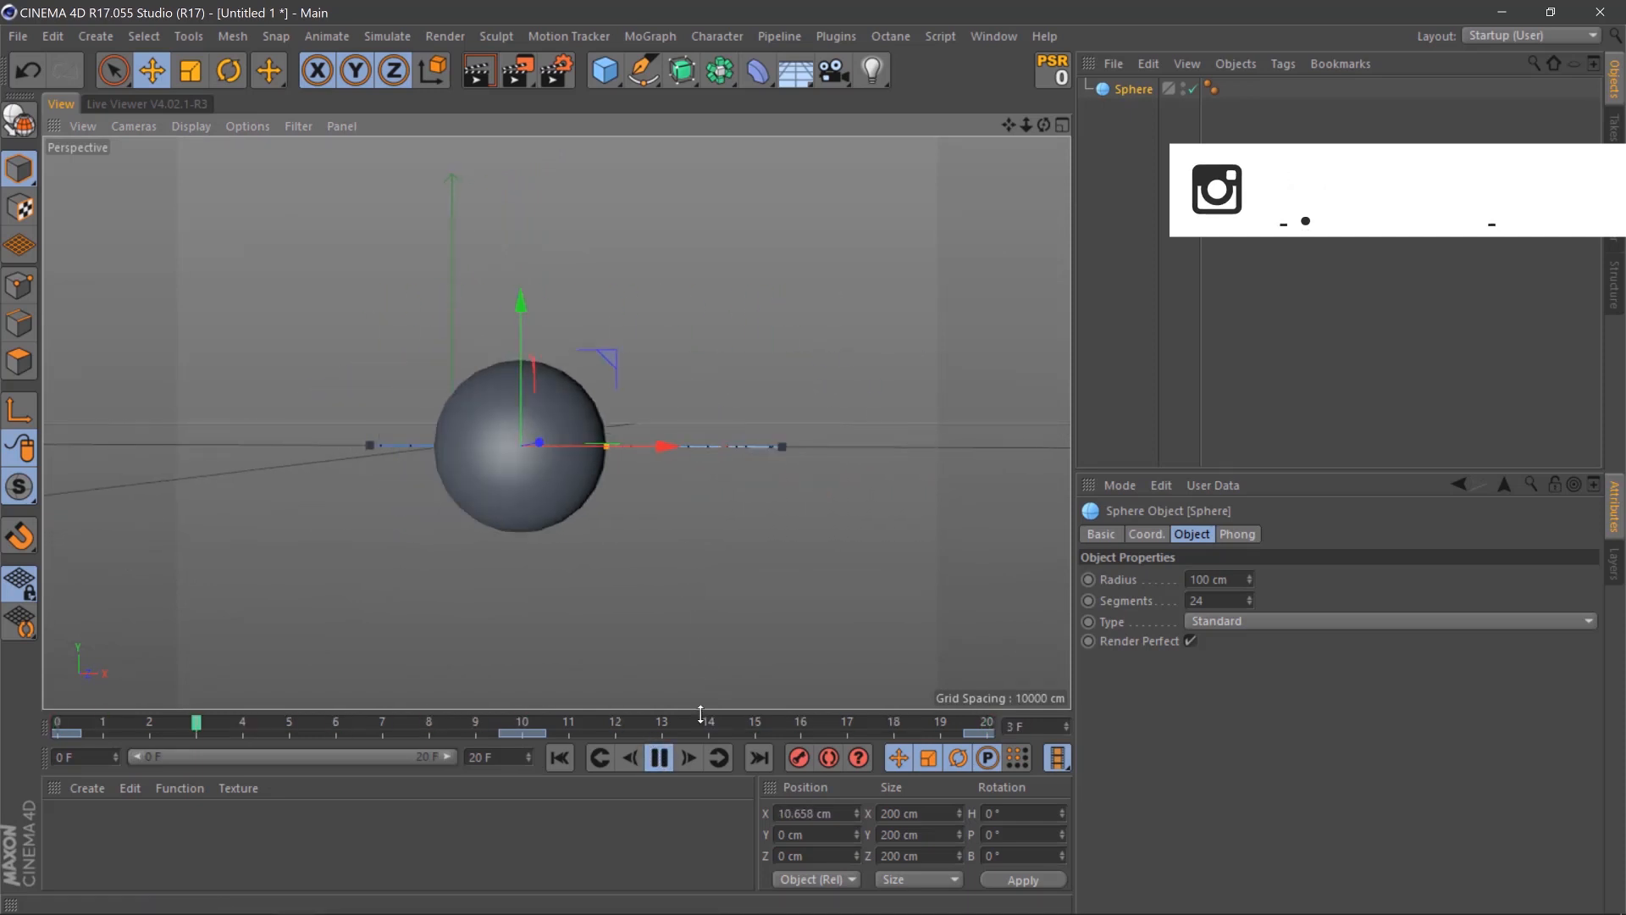
{"action": "left_click", "coordinate": [558, 71]}
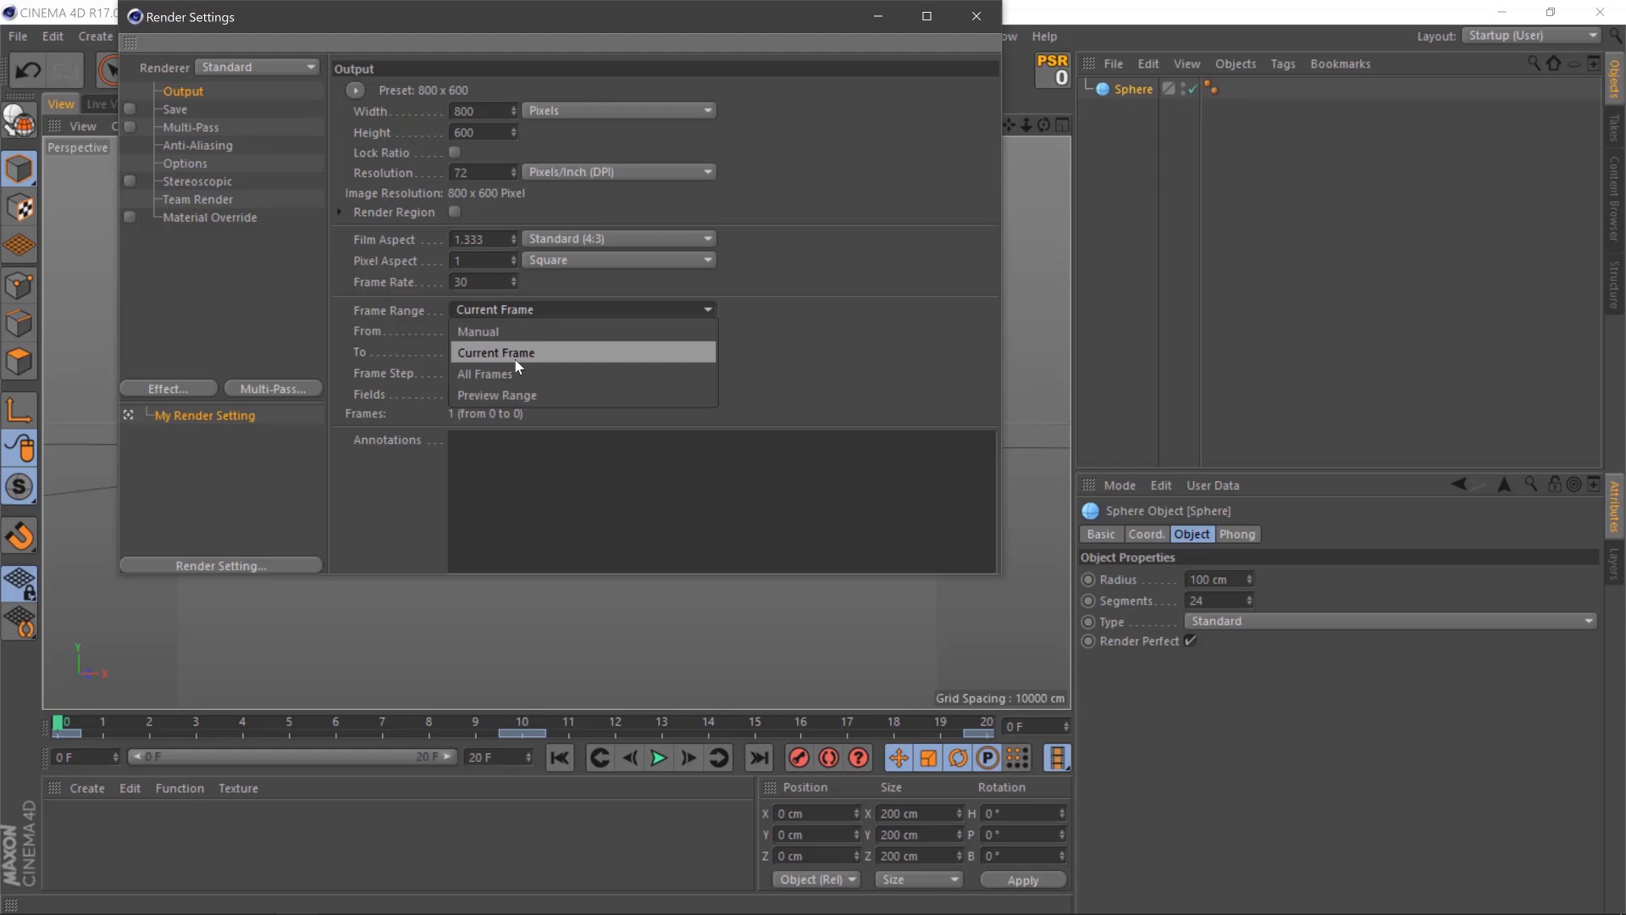
{"action": "left_click", "coordinate": [485, 373]}
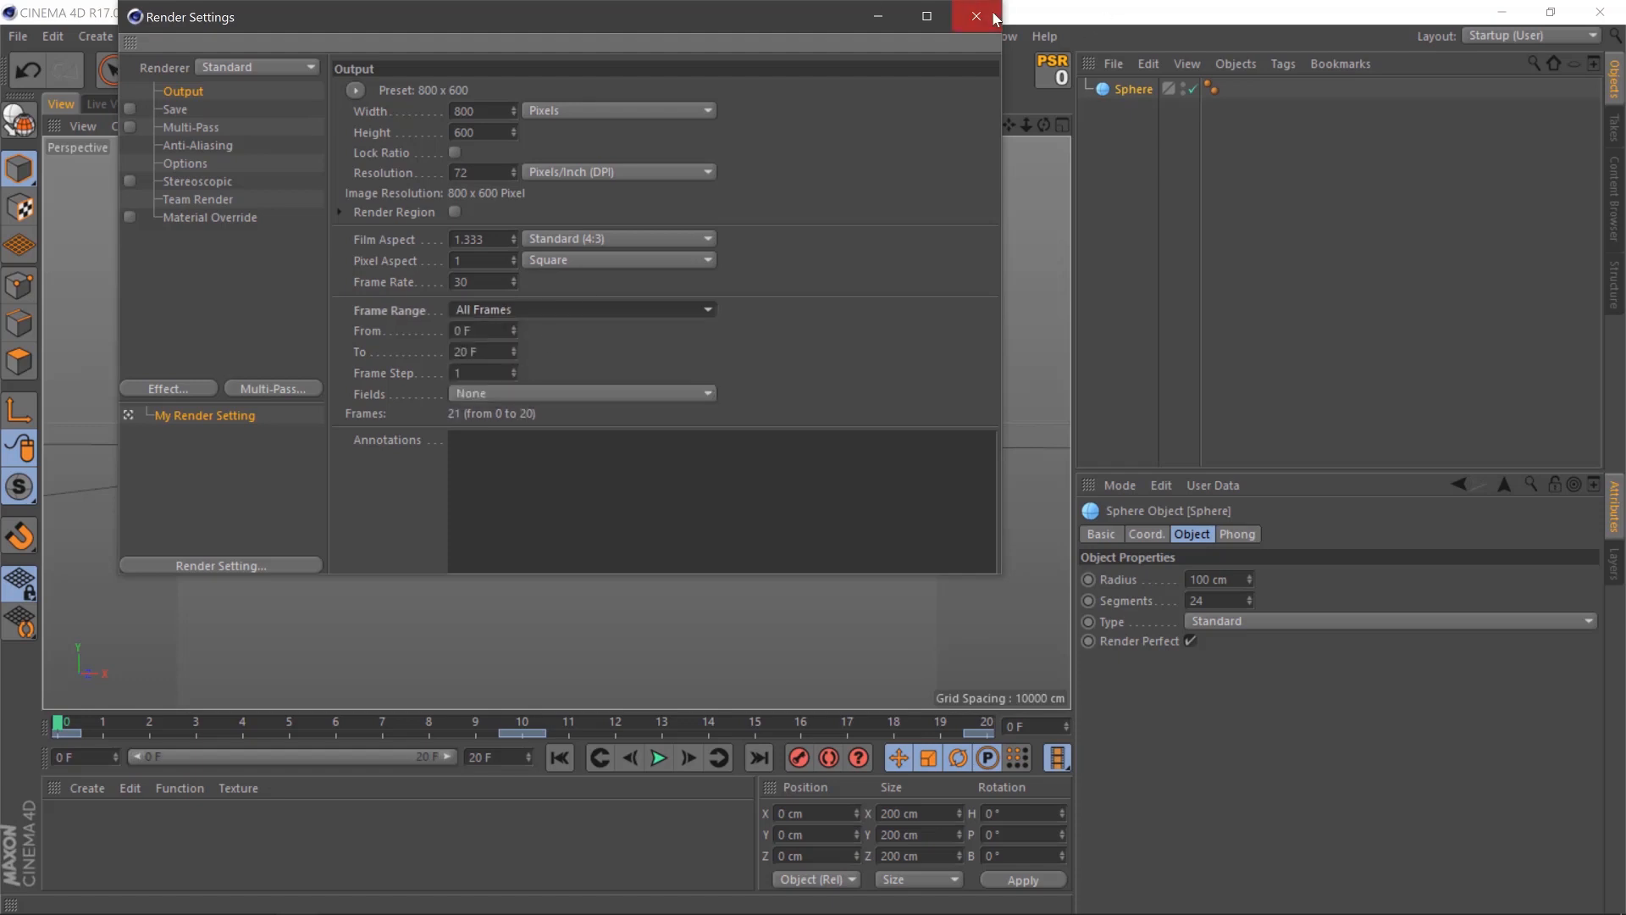
{"action": "left_click", "coordinate": [972, 17]}
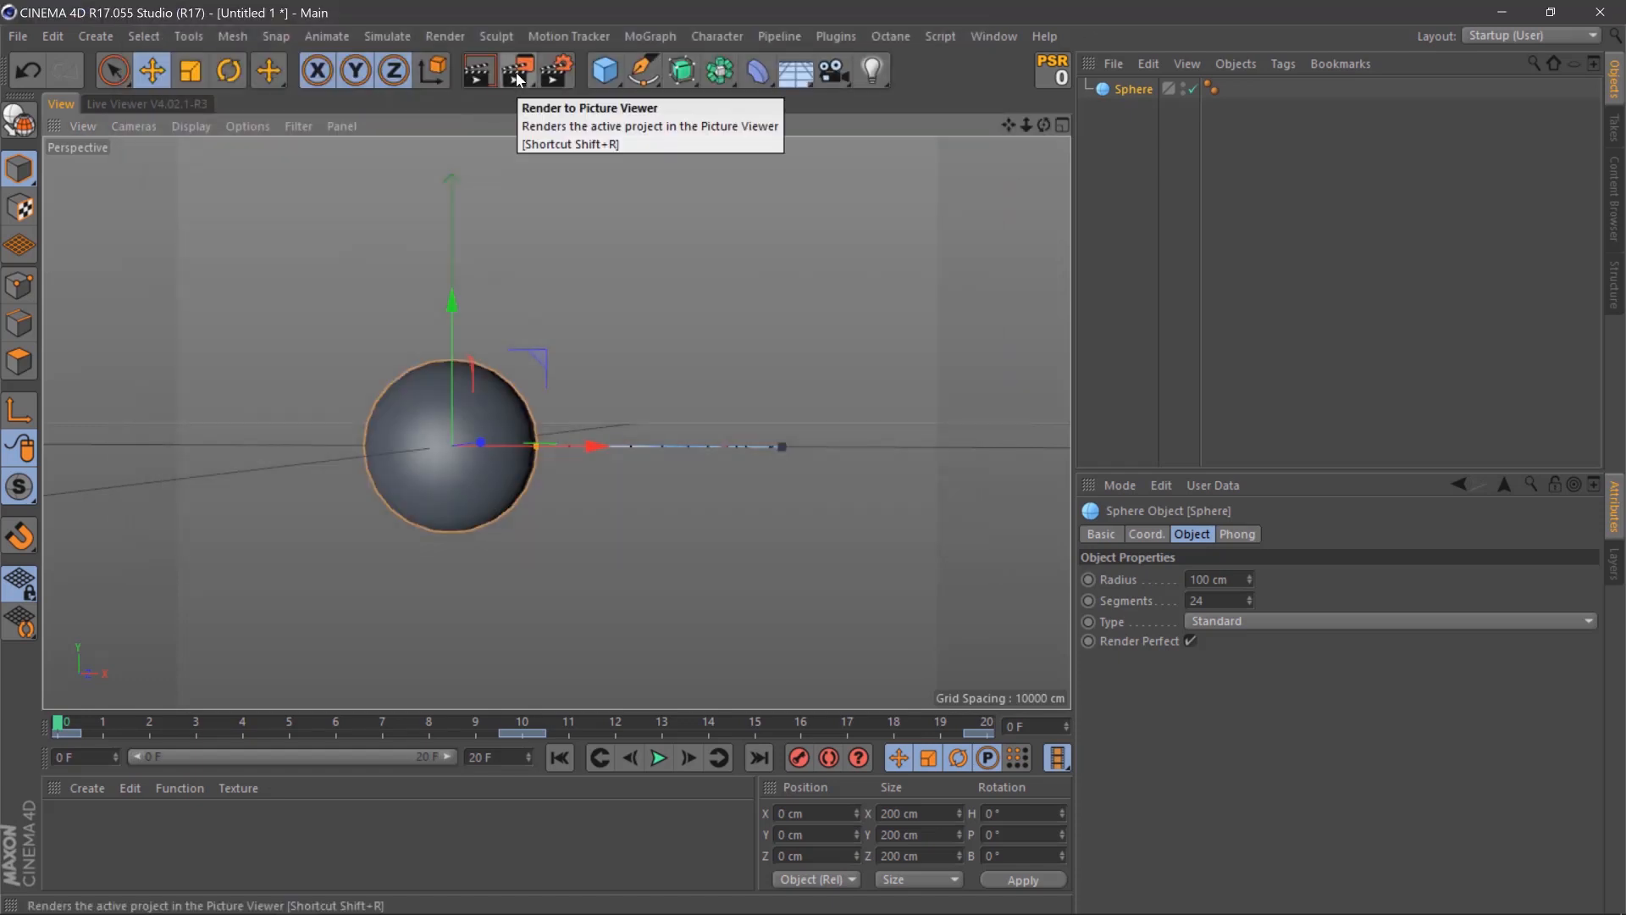
Render all 21 frames to the Picture Viewer without saving, then close it.
{"action": "left_click", "coordinate": [516, 69]}
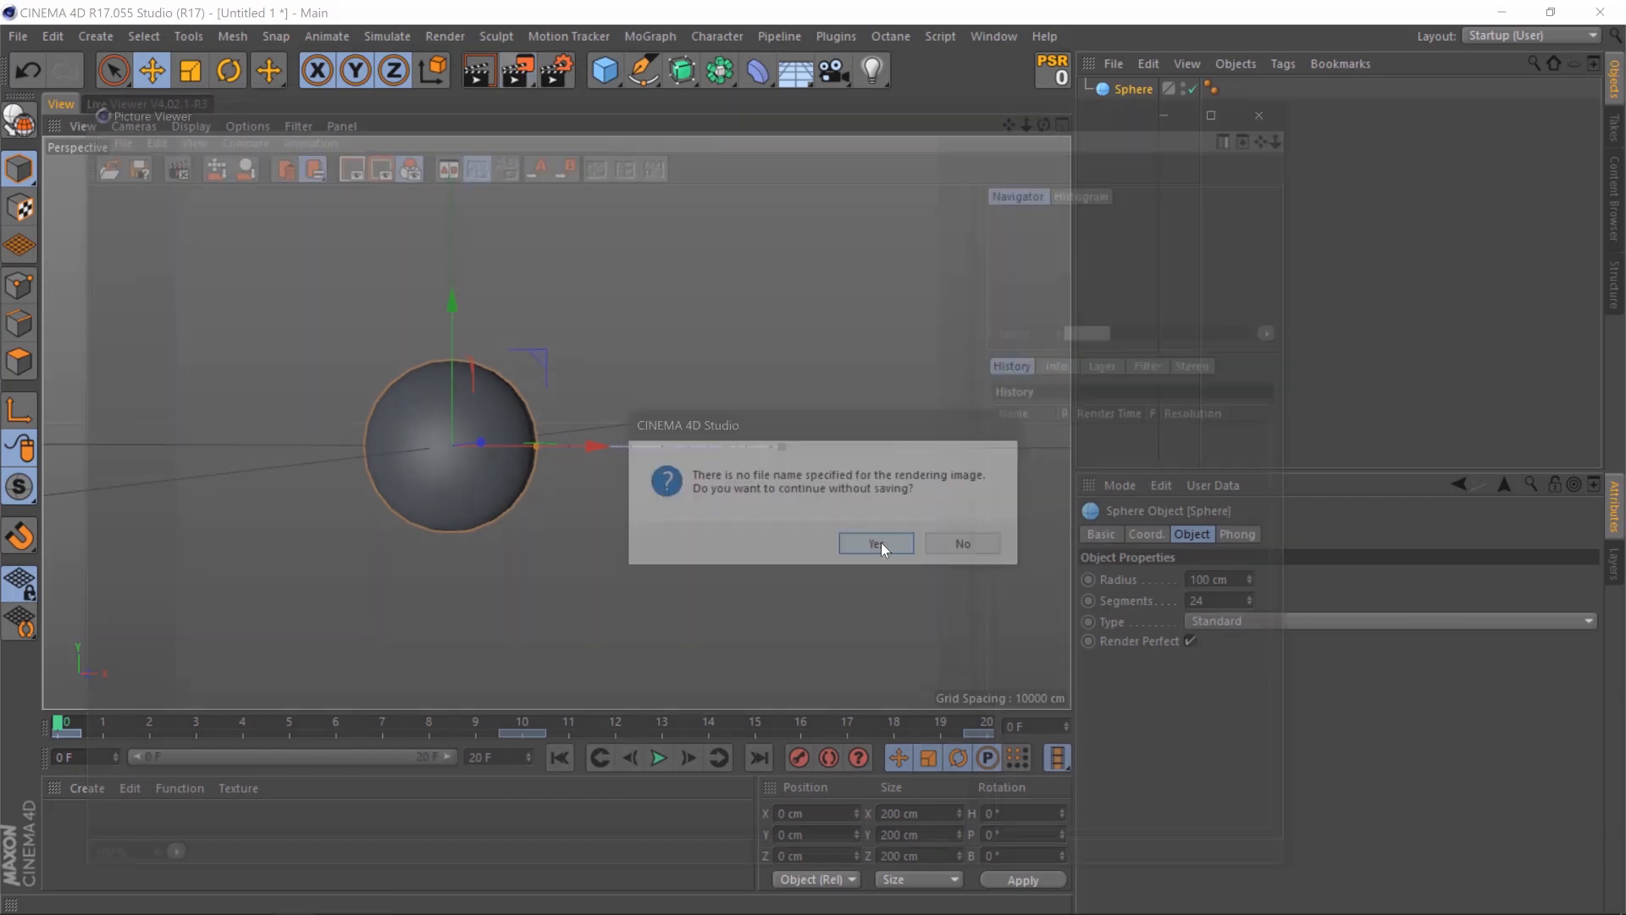
{"action": "left_click", "coordinate": [875, 542]}
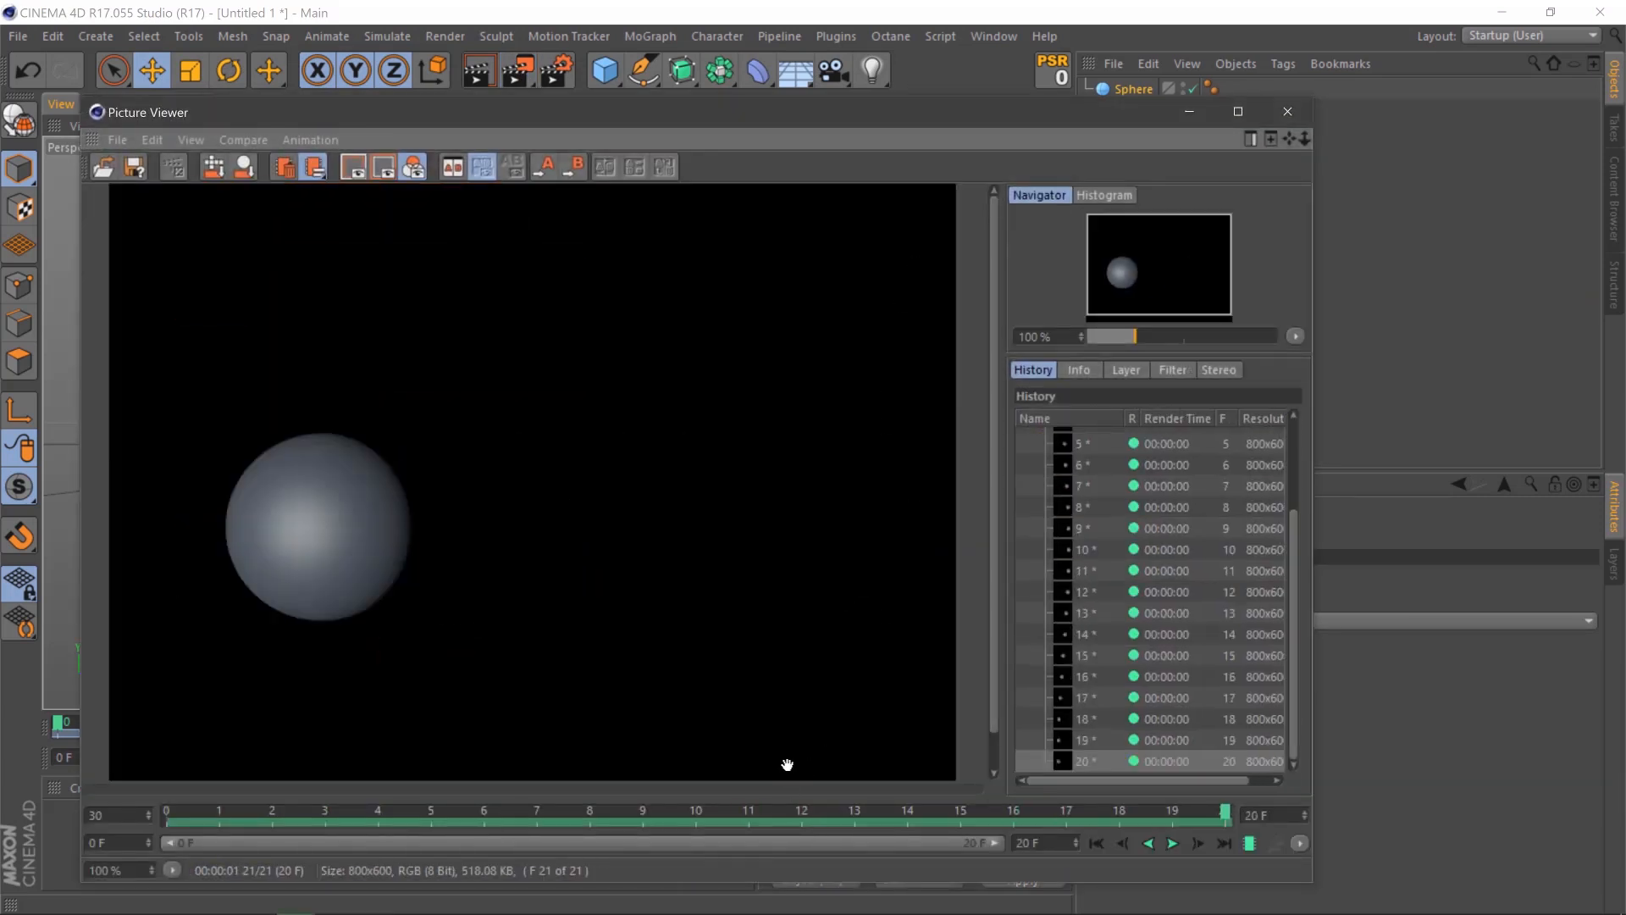
{"action": "left_click", "coordinate": [1173, 844]}
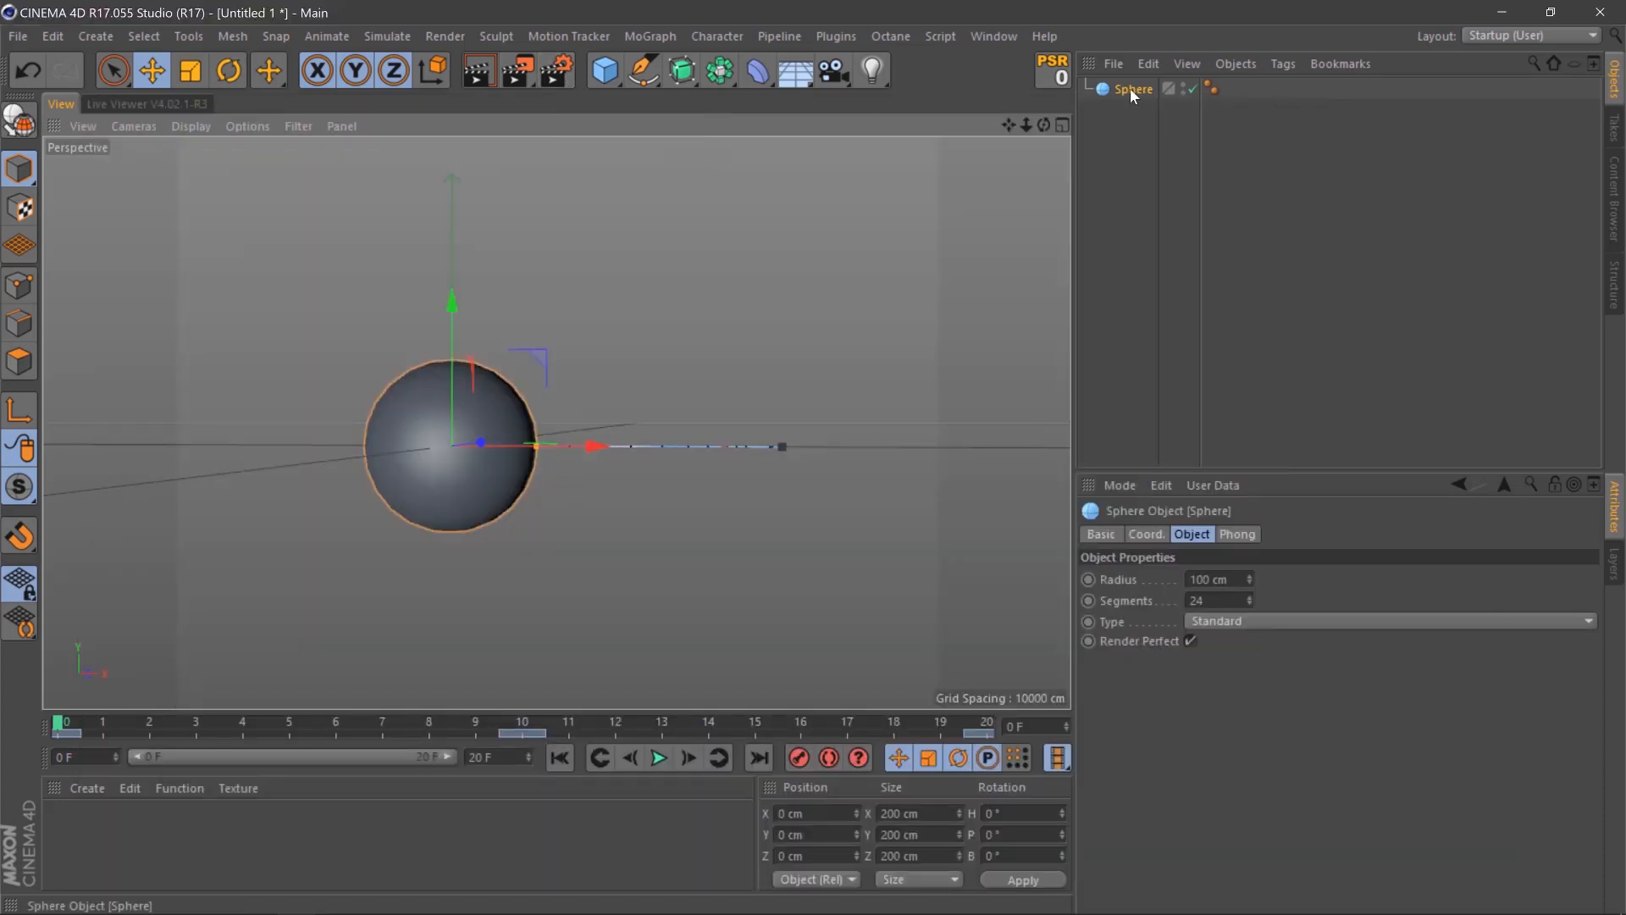
Add a Motion Blur tag to Sphere and a Vector Motion Blur render effect.
{"action": "right_click", "coordinate": [1132, 88]}
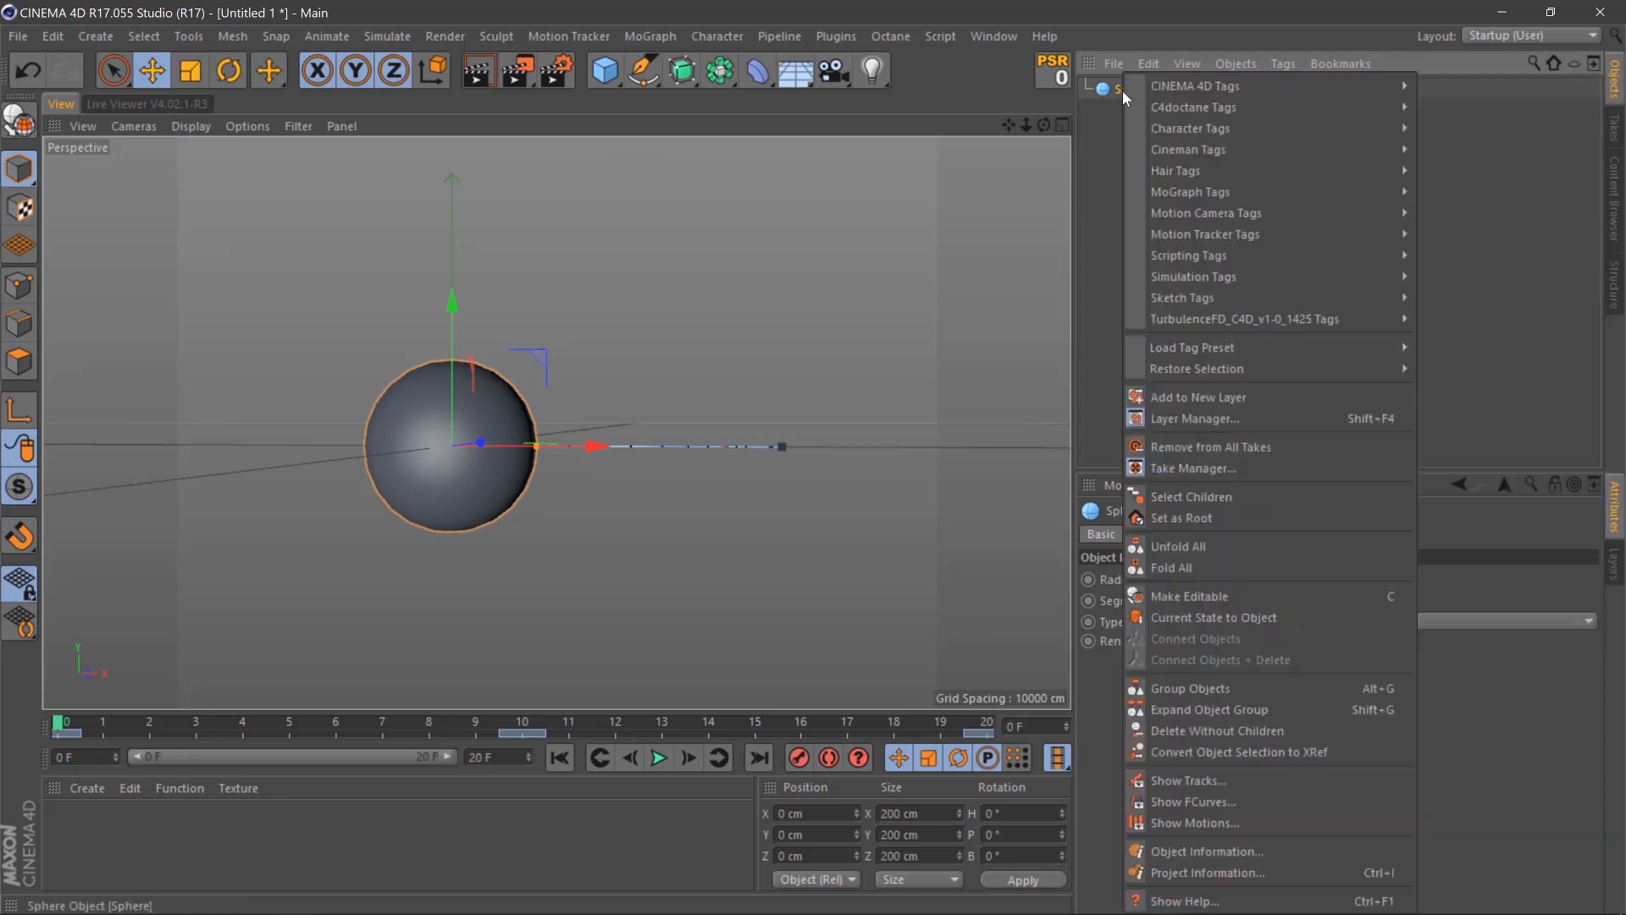
{"action": "mouse_move", "coordinate": [1192, 86]}
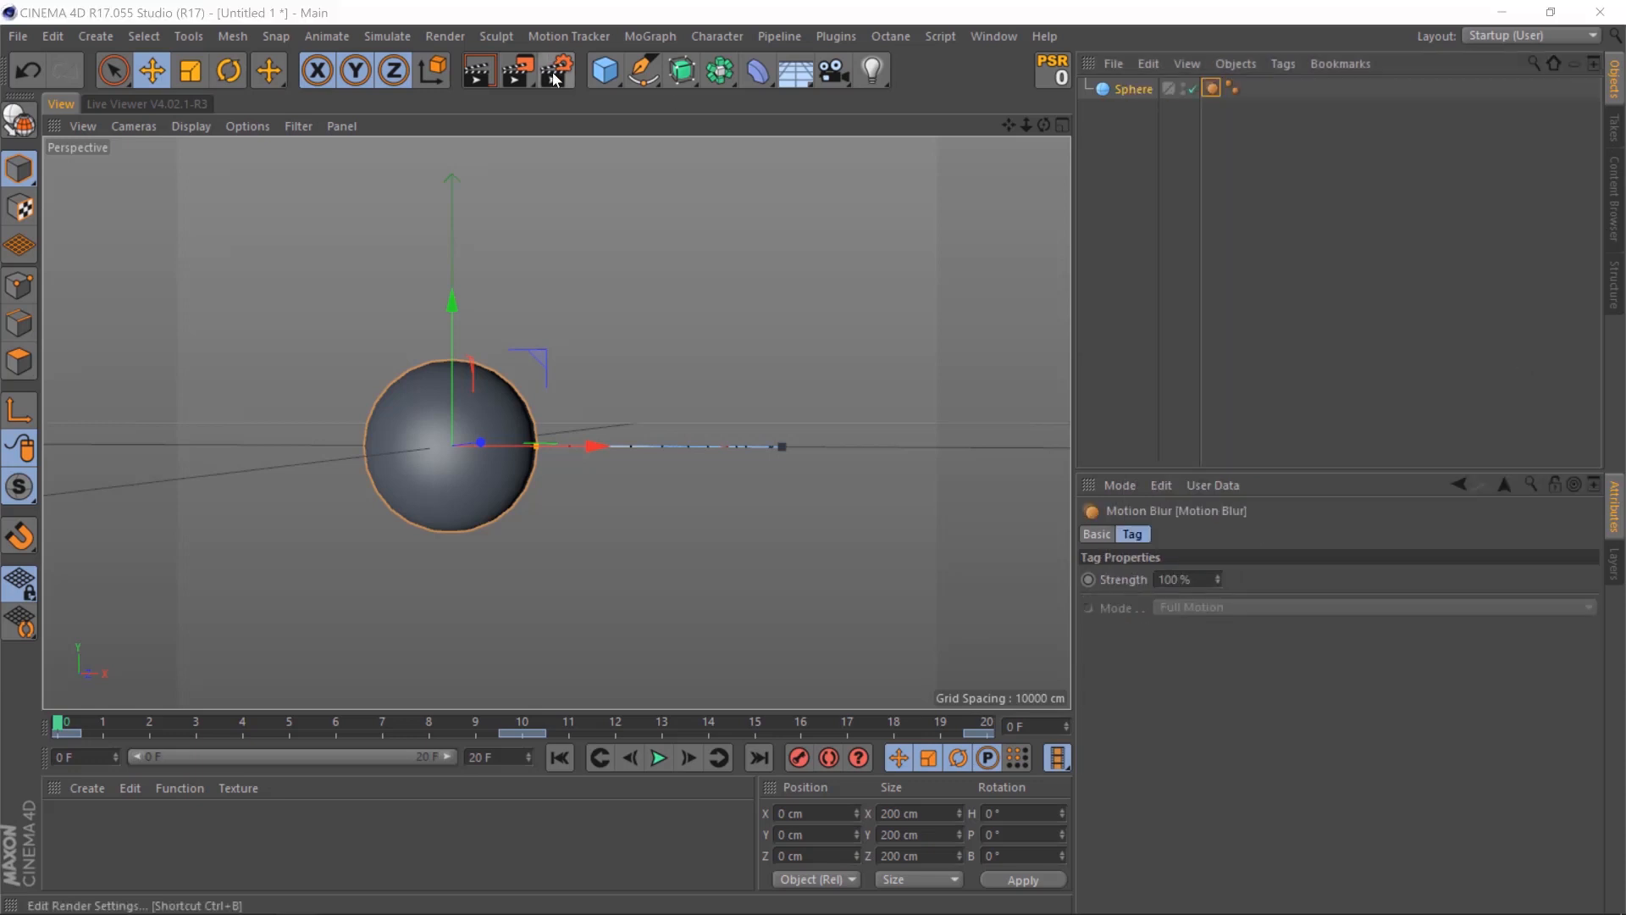
{"action": "left_click", "coordinate": [165, 388]}
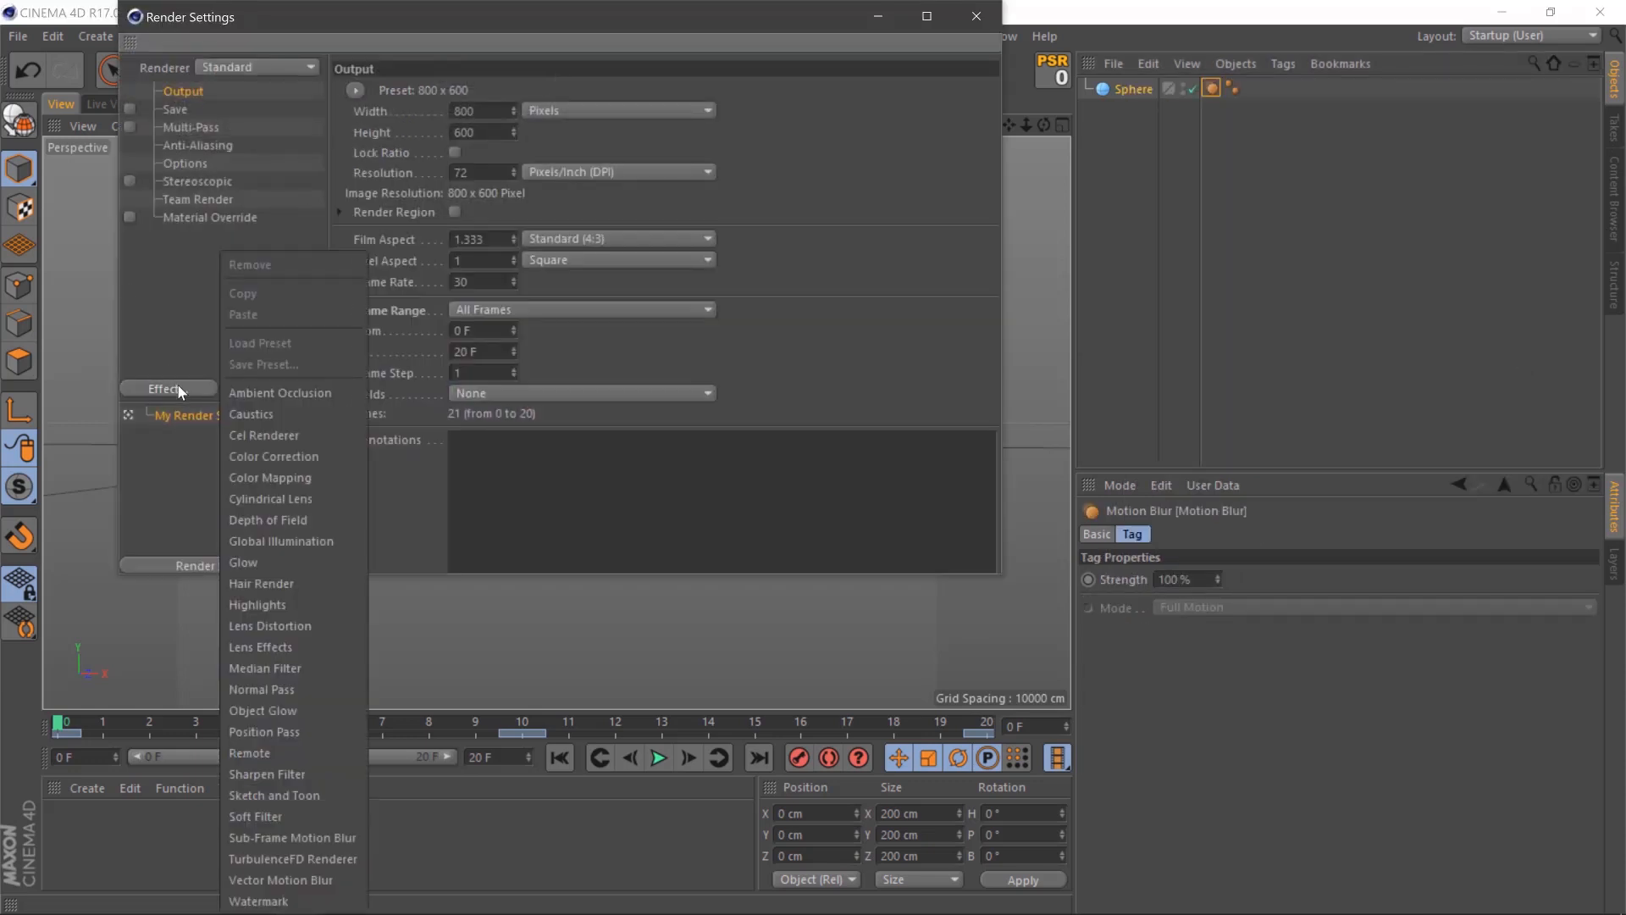
{"action": "mouse_move", "coordinate": [294, 879]}
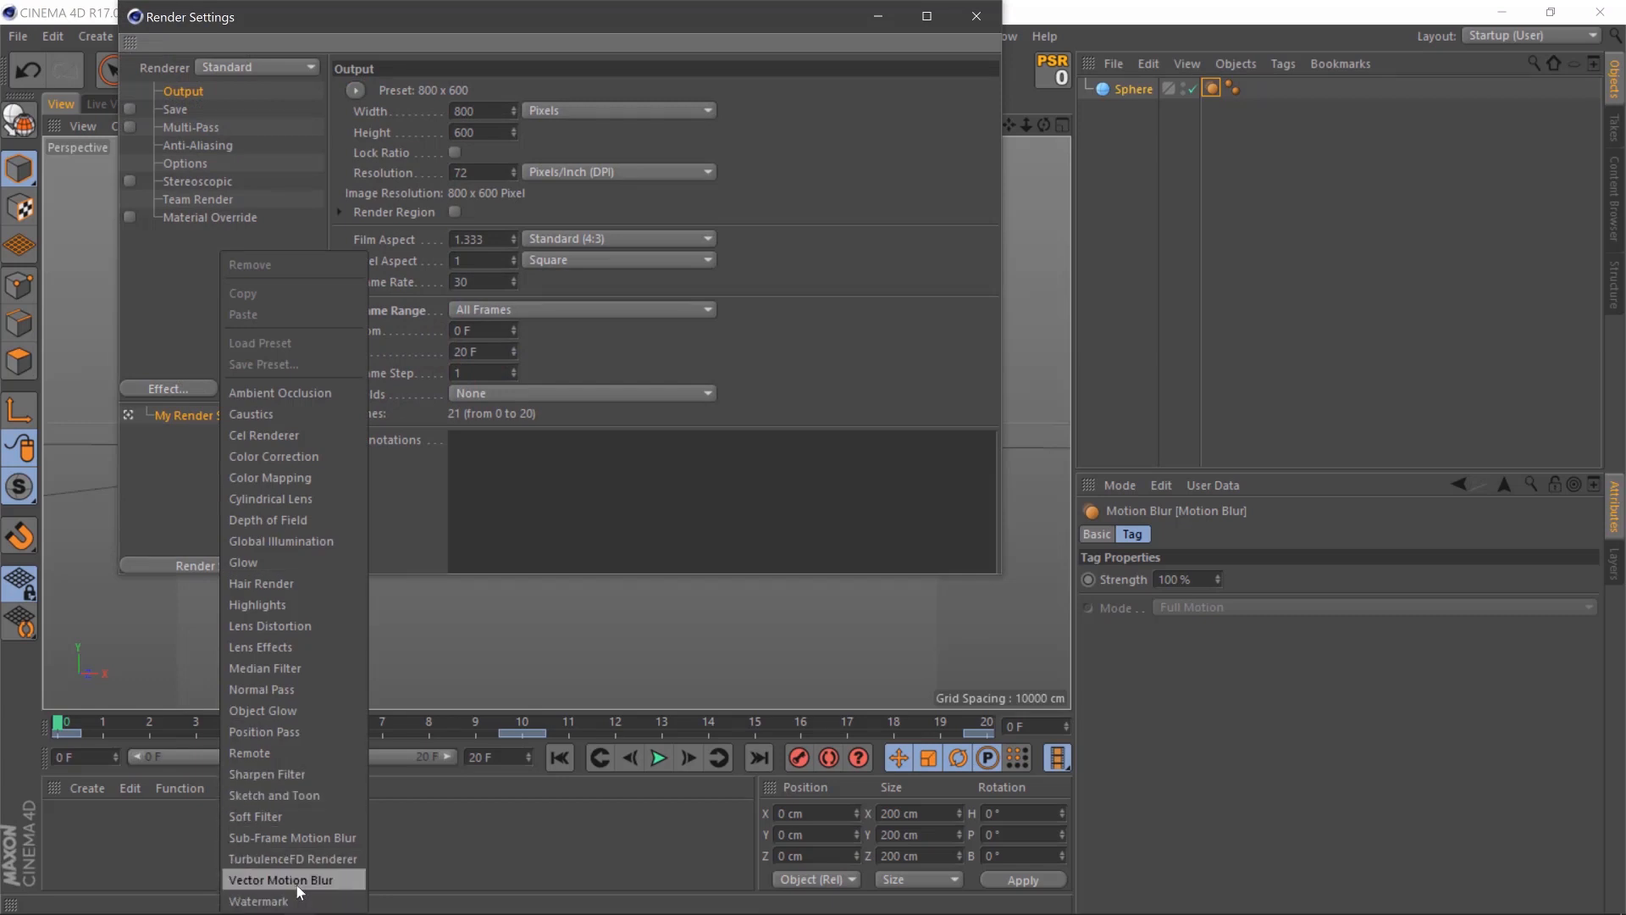
{"action": "left_click", "coordinate": [973, 16]}
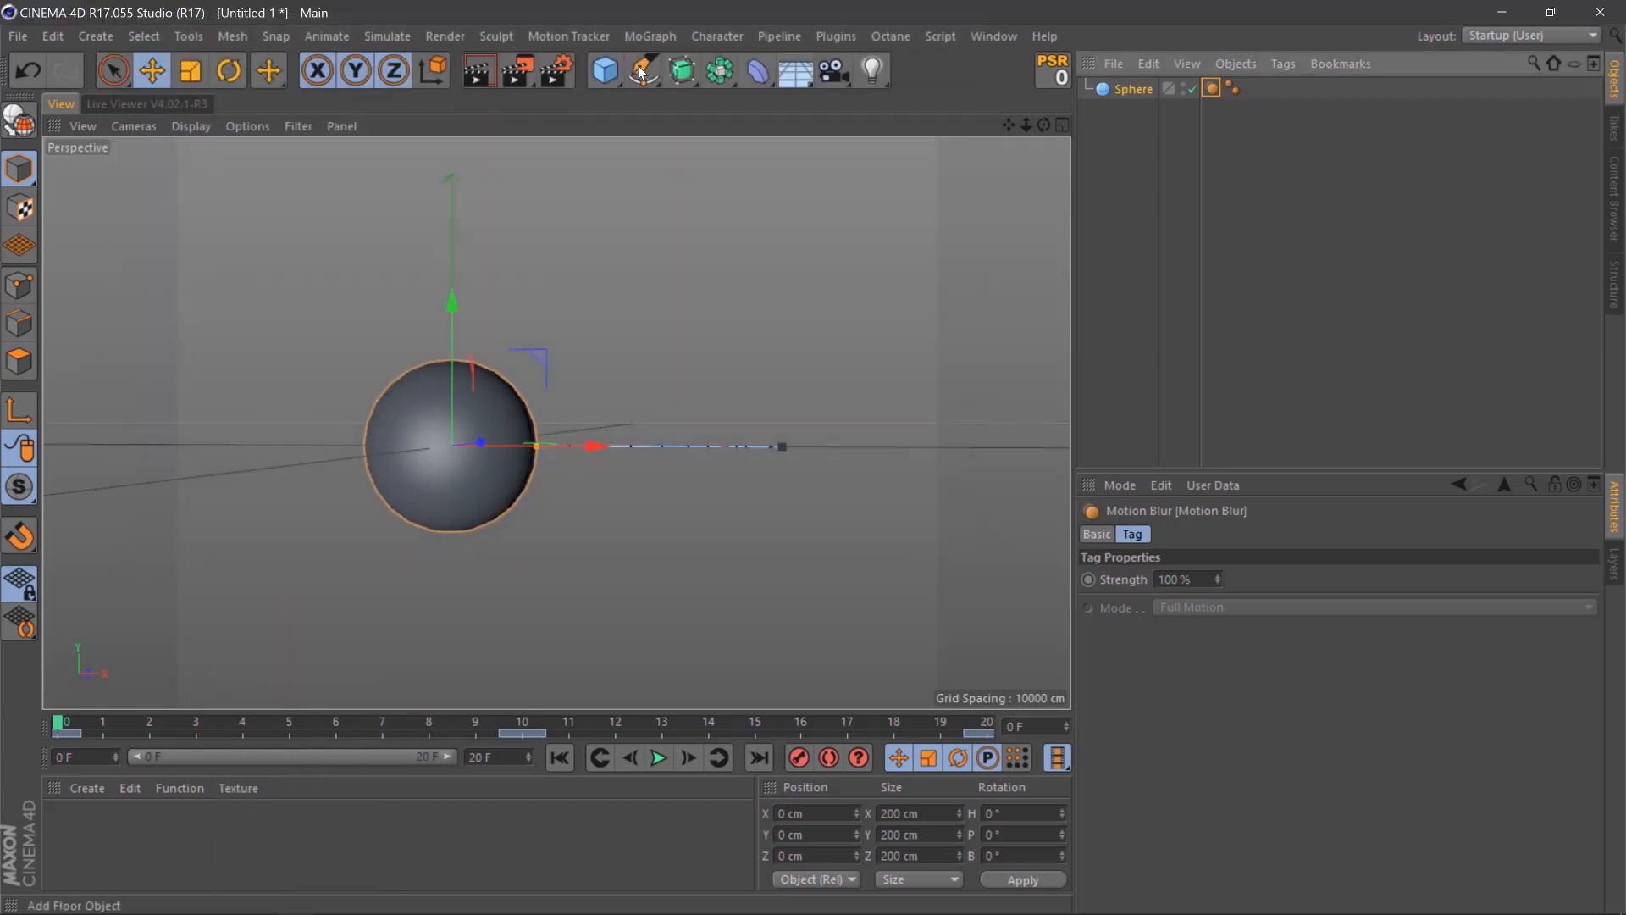
Re-render without saving, compare the newer motion-blurred render in history, then close the viewer.
{"action": "left_click", "coordinate": [516, 70]}
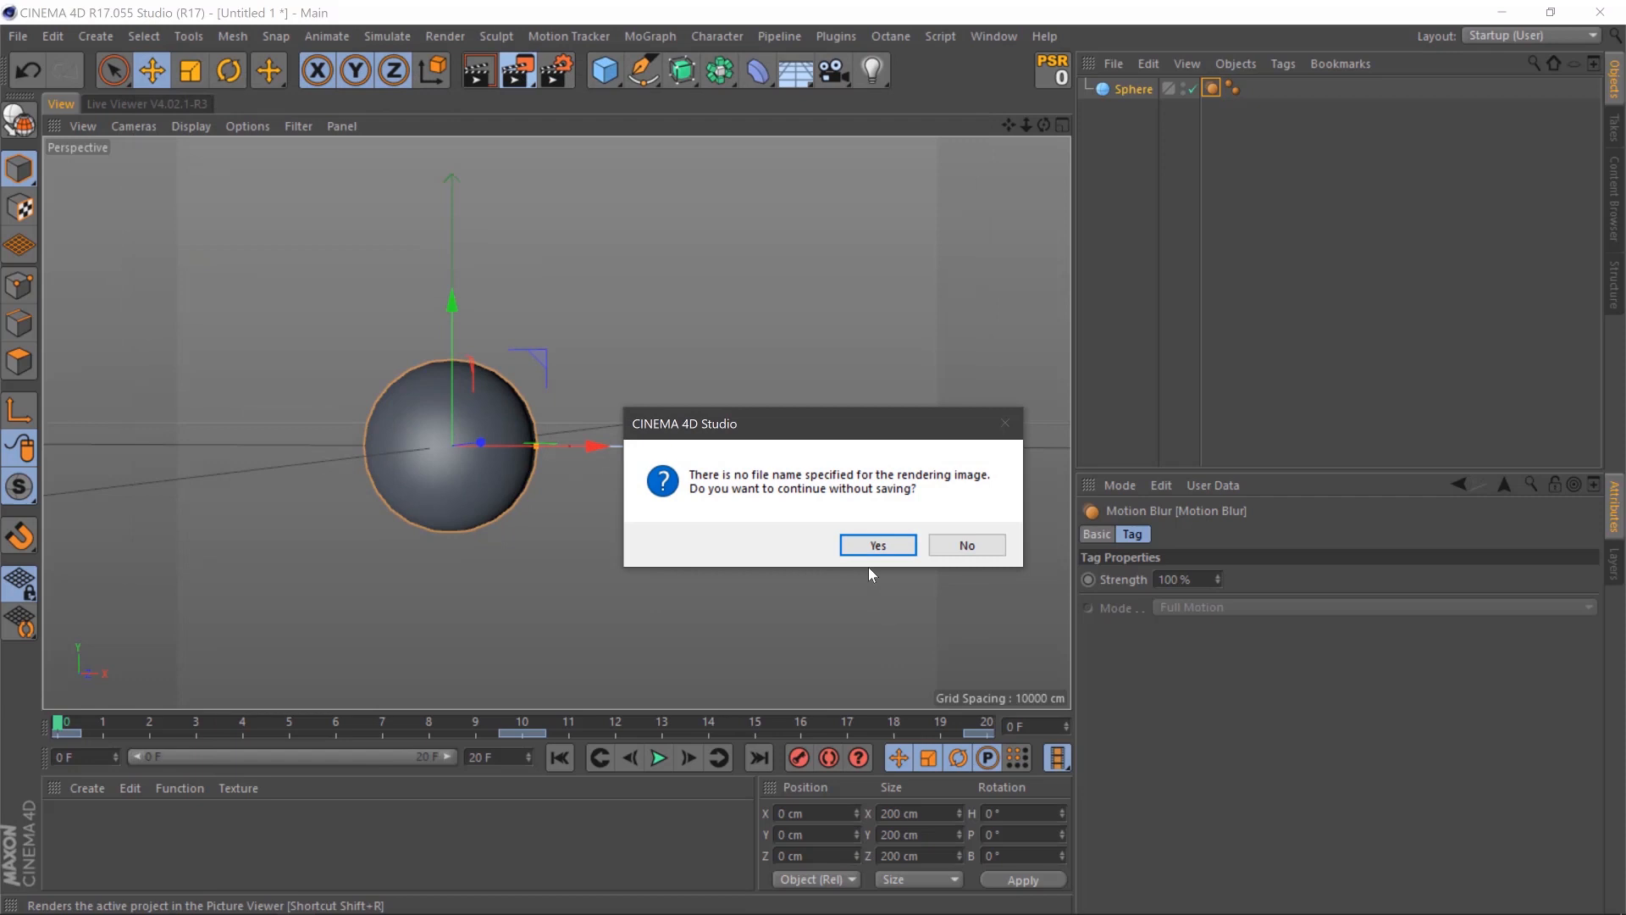
{"action": "left_click", "coordinate": [877, 545]}
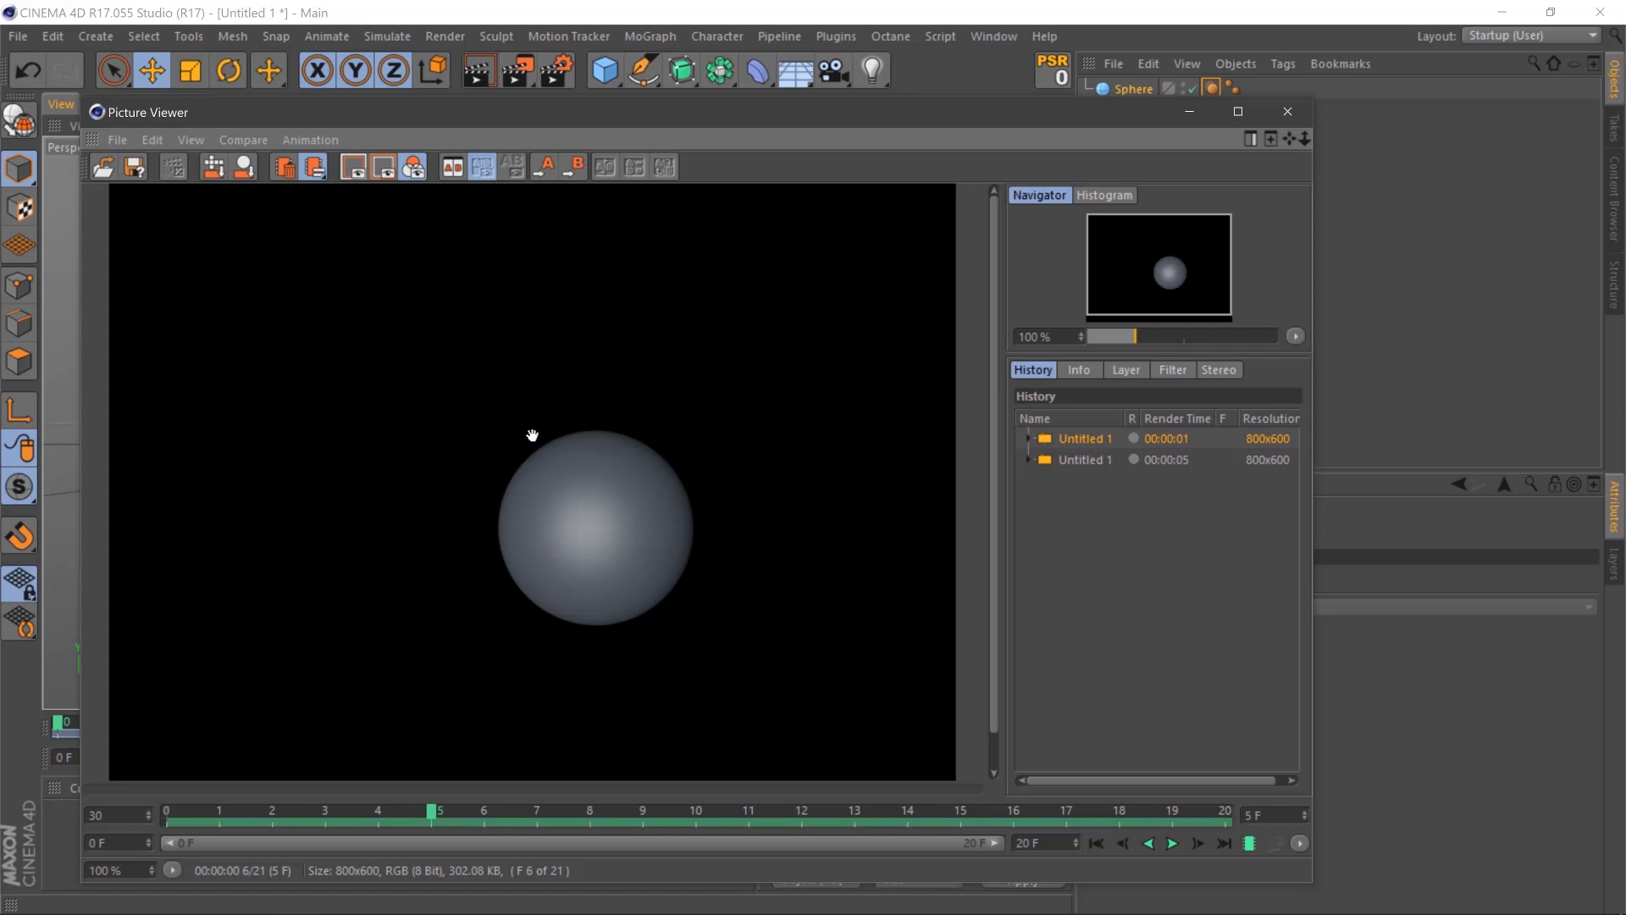
{"action": "mouse_move", "coordinate": [1091, 465]}
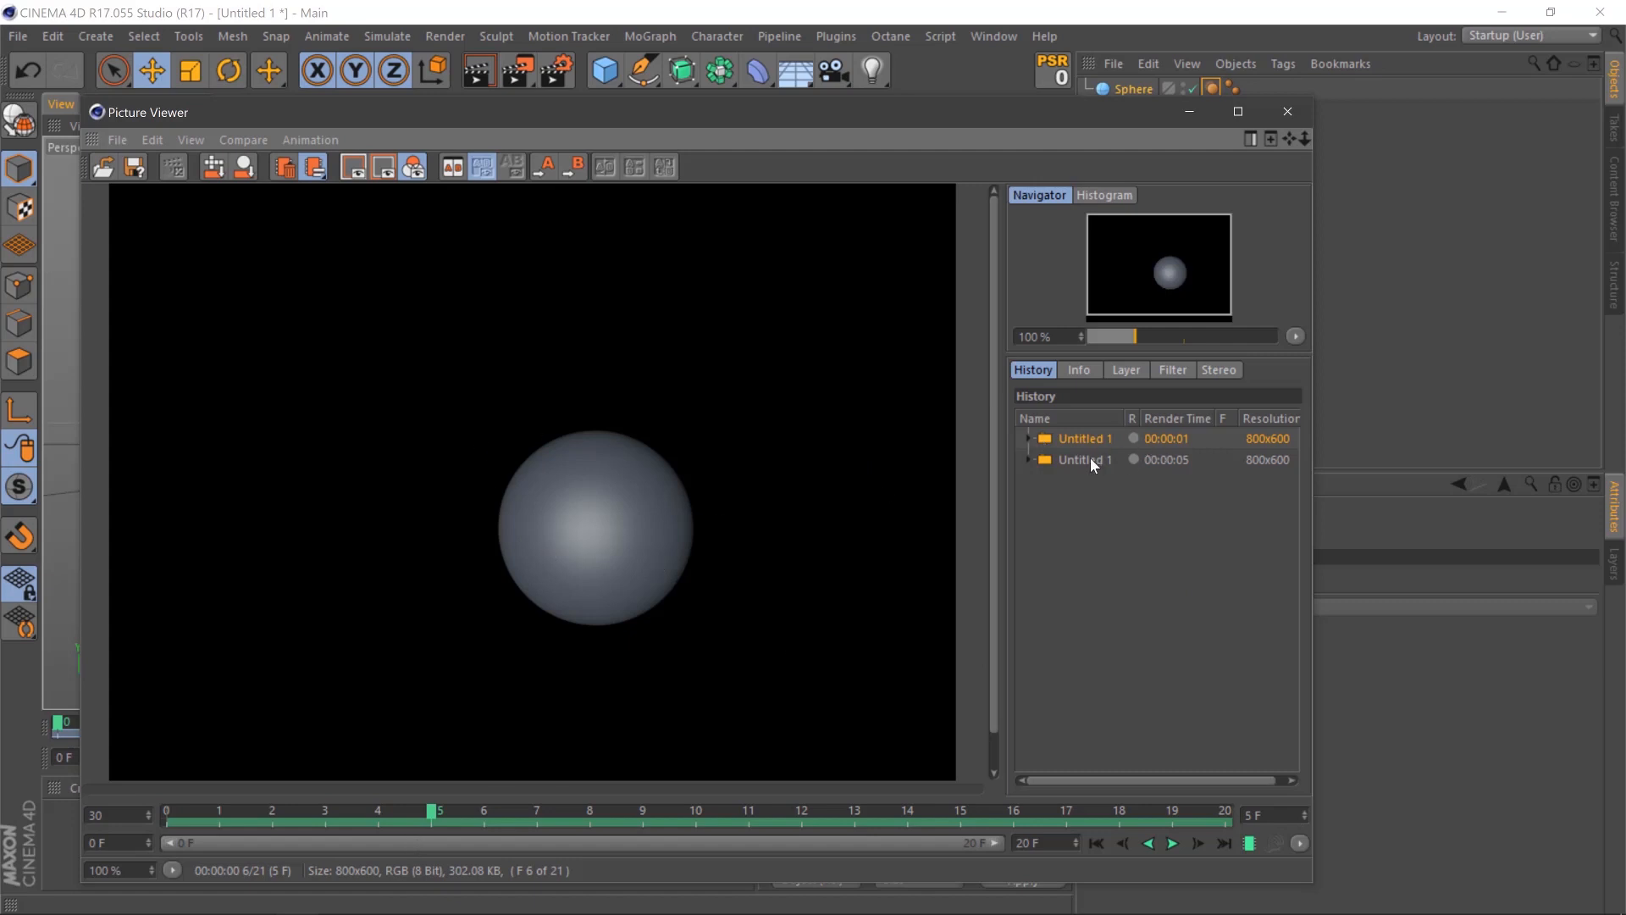
{"action": "left_click", "coordinate": [1085, 459]}
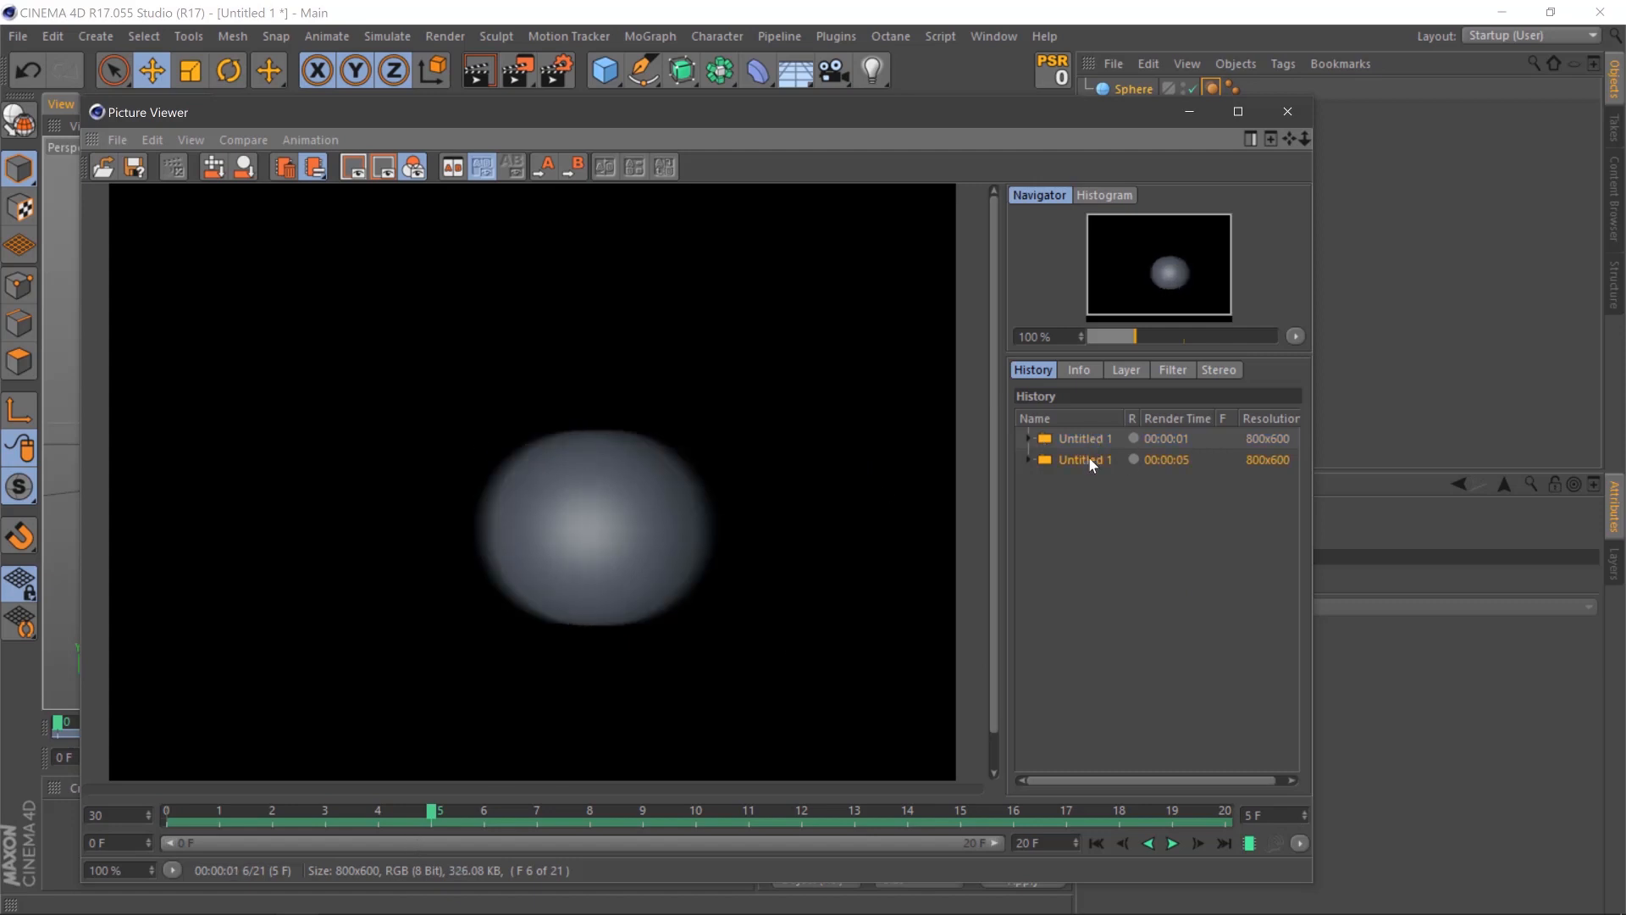
{"action": "mouse_move", "coordinate": [614, 475]}
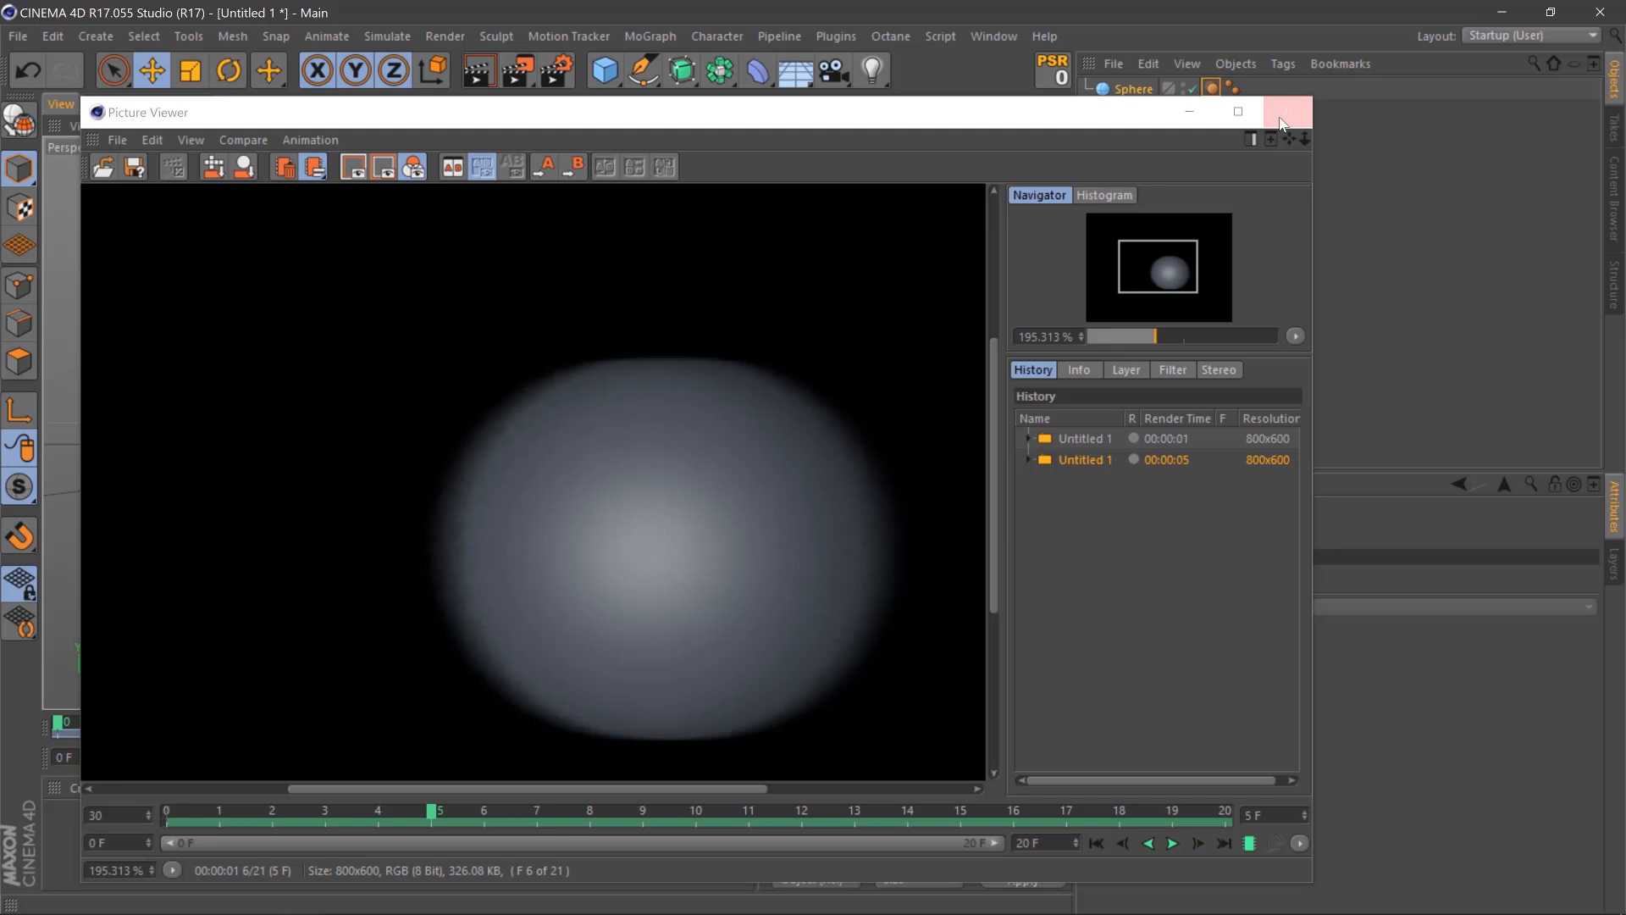
{"action": "left_click", "coordinate": [1284, 112]}
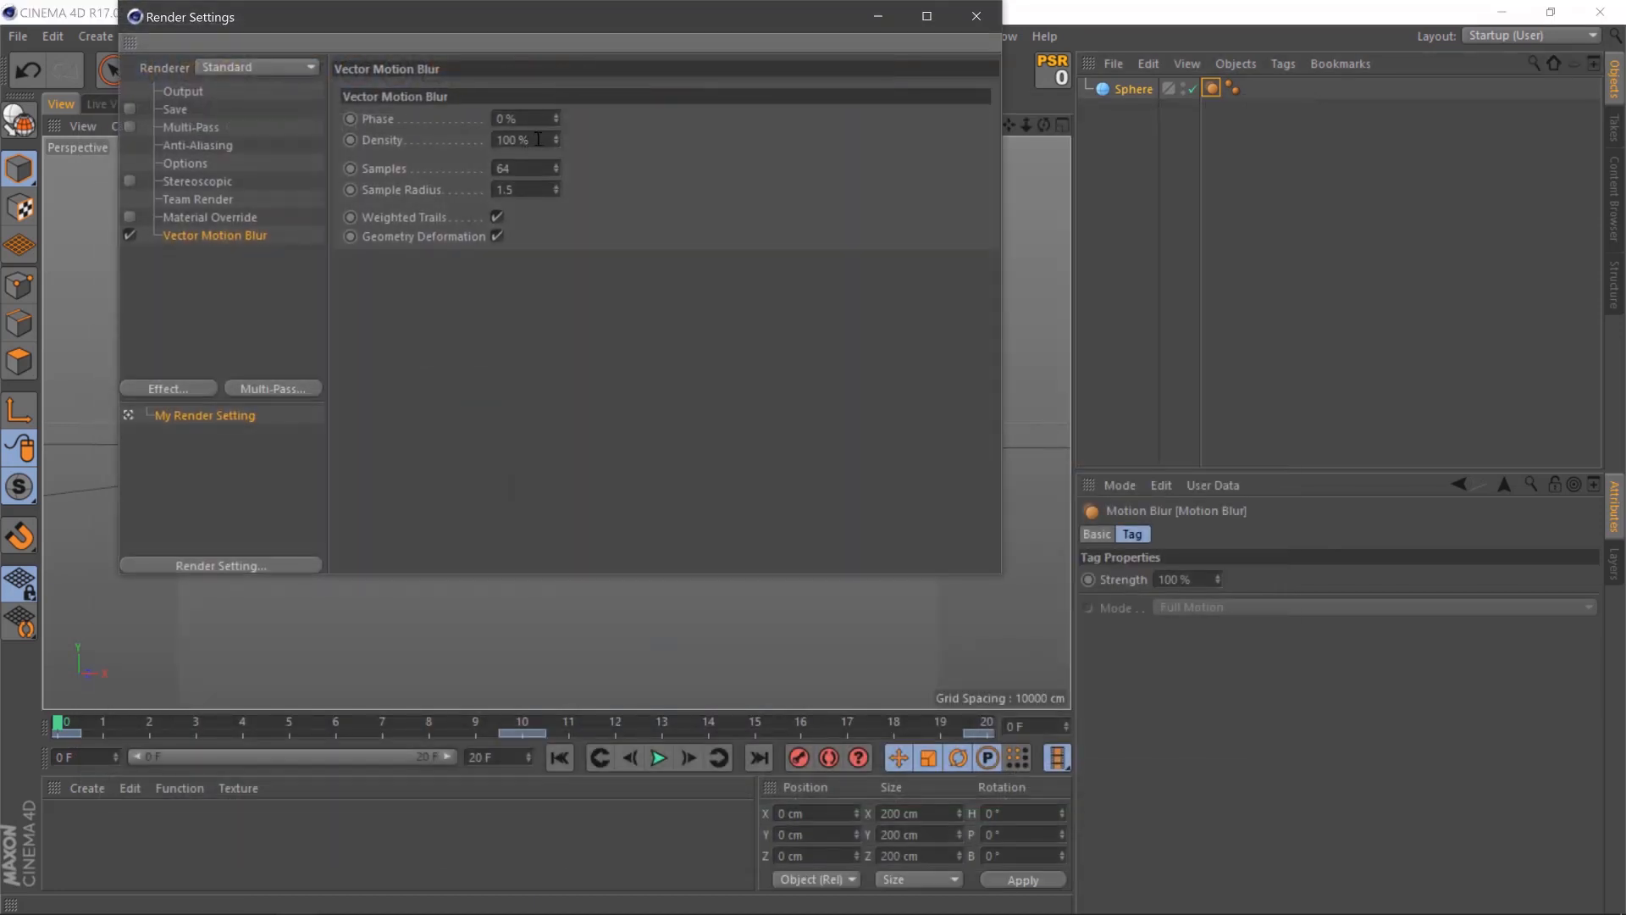
Change Vector Motion Blur samples from 64 to 1000 and close Render Settings.
{"action": "double_click", "coordinate": [523, 168]}
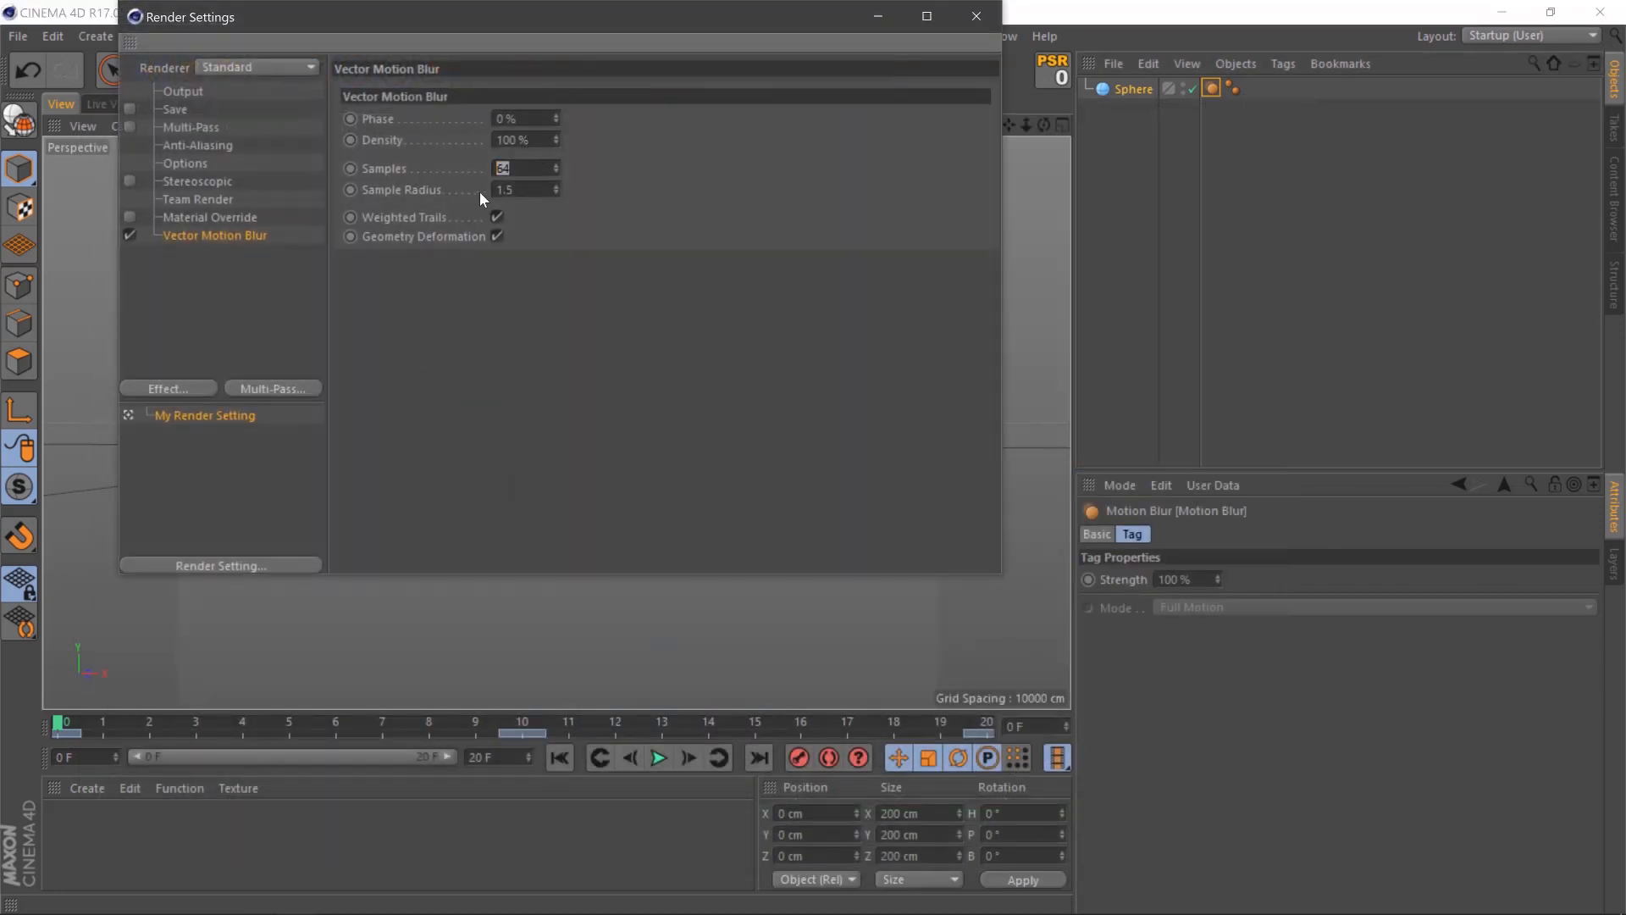
{"action": "type", "text": "1000"}
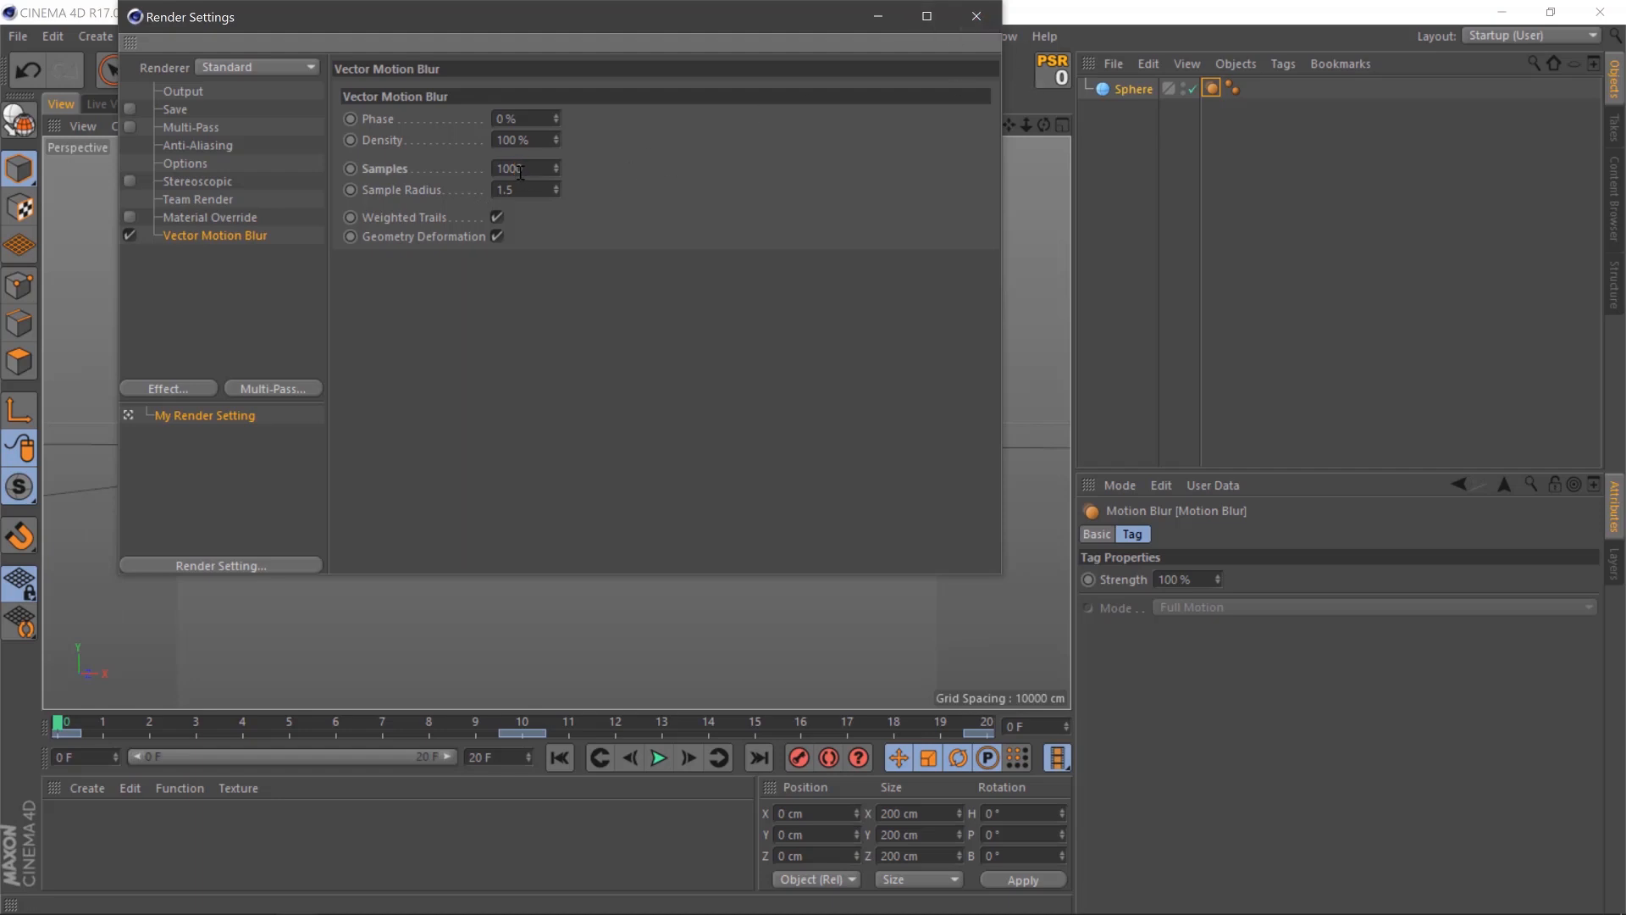
{"action": "left_click", "coordinate": [974, 16]}
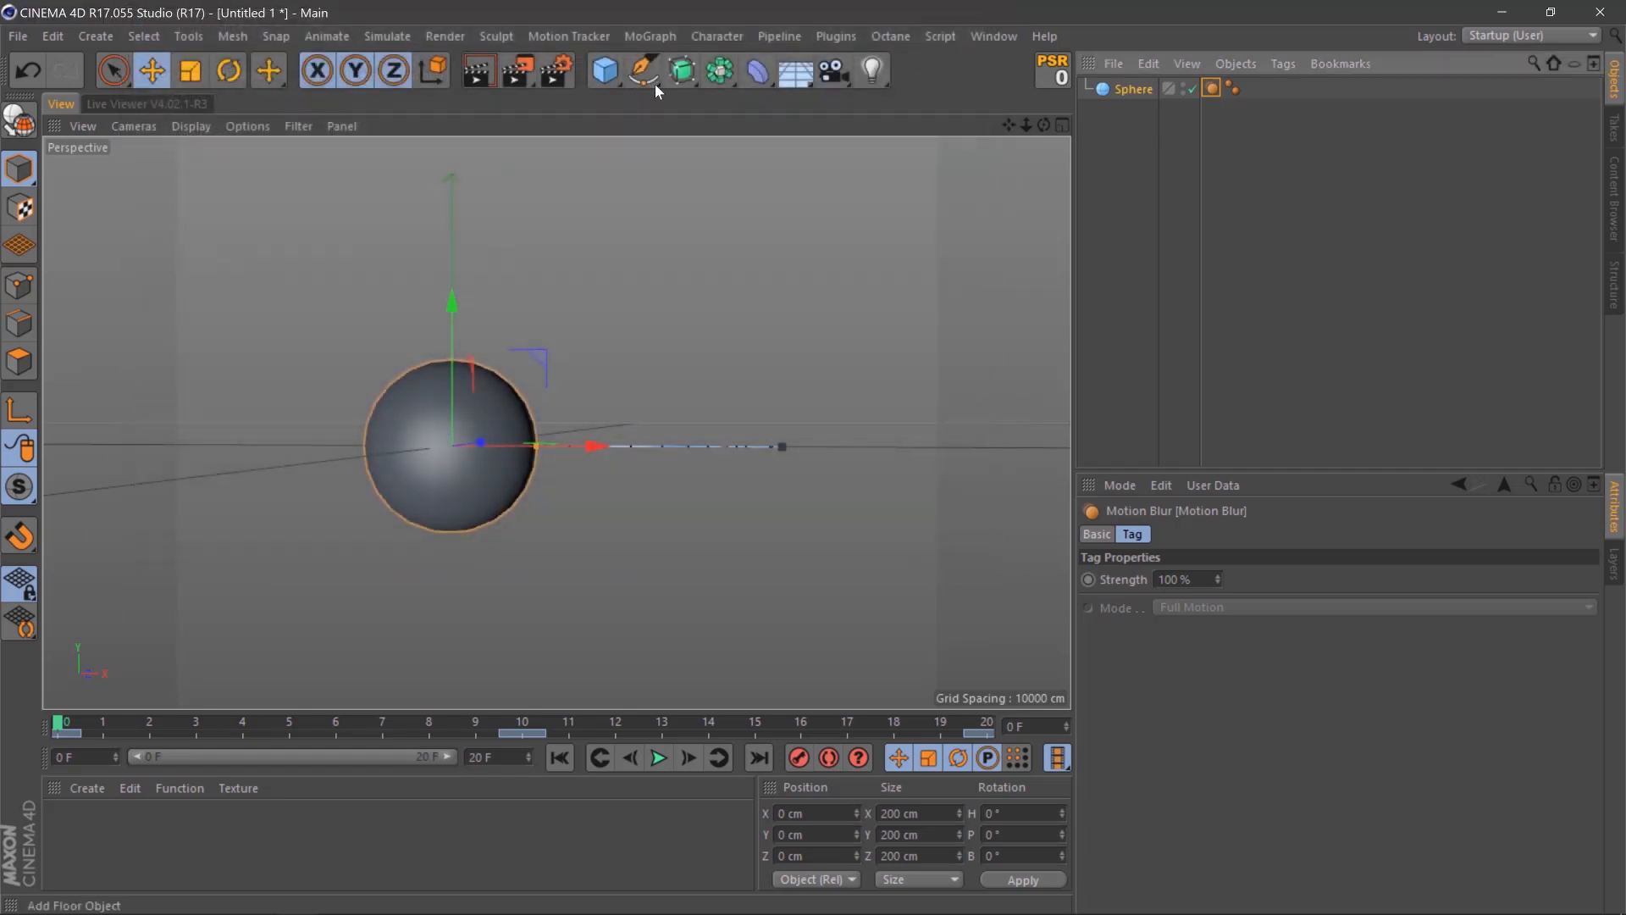